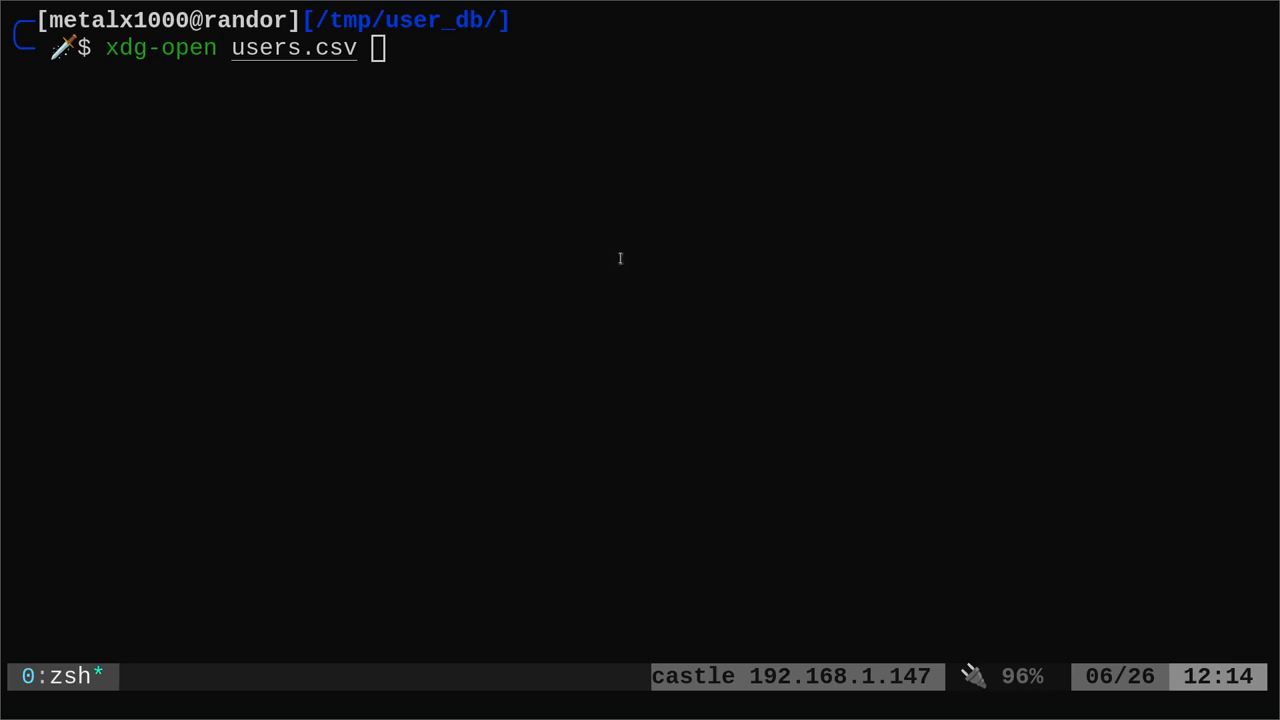
mouse_move(608, 252)
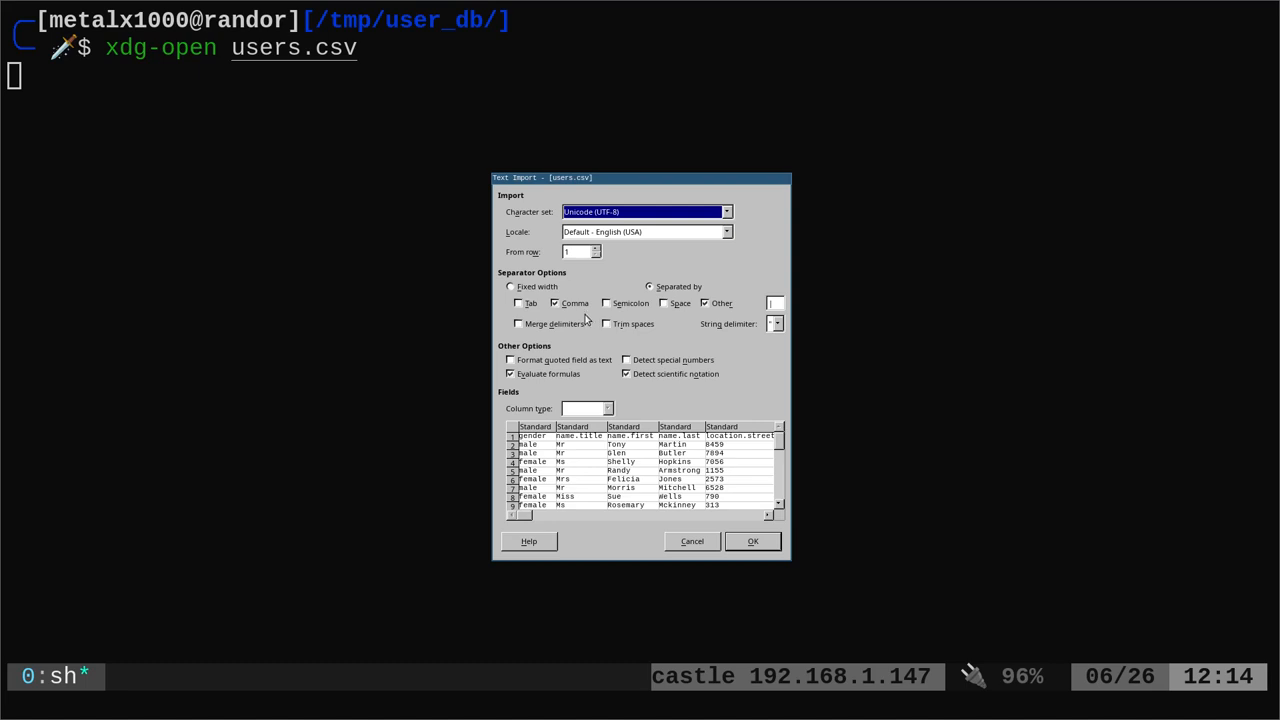
mouse_move(572, 312)
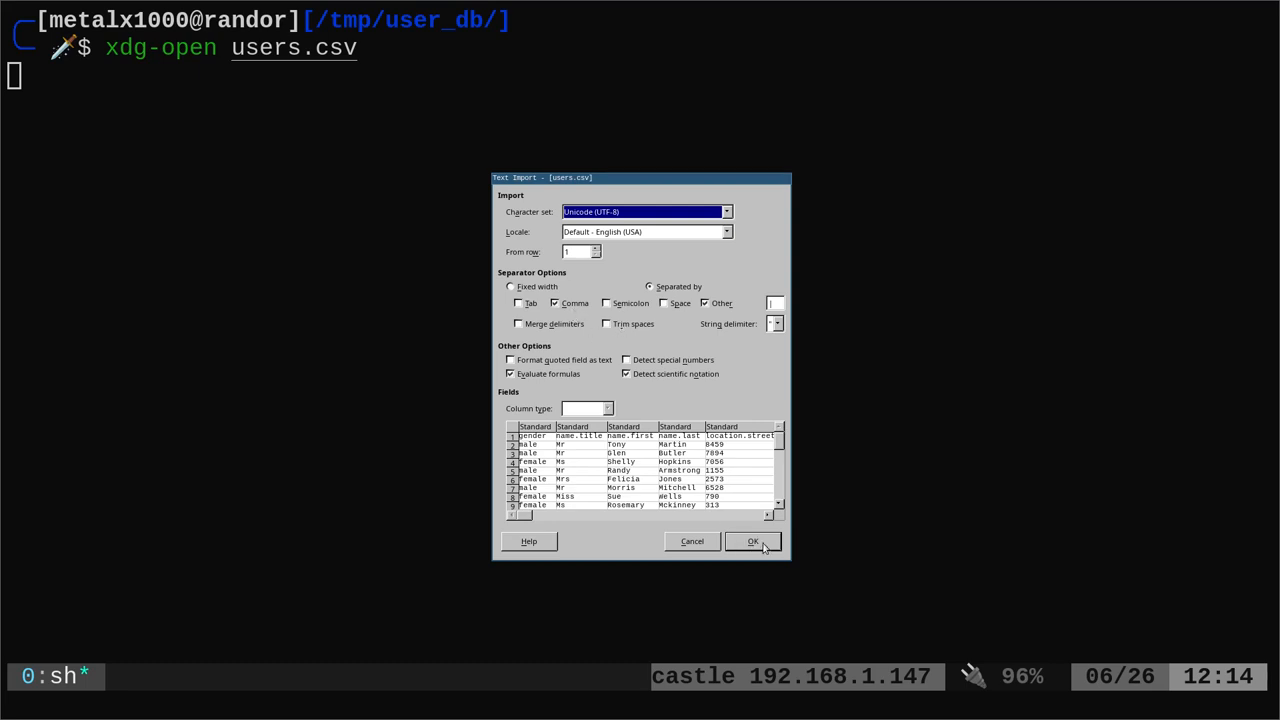
mouse_move(760, 550)
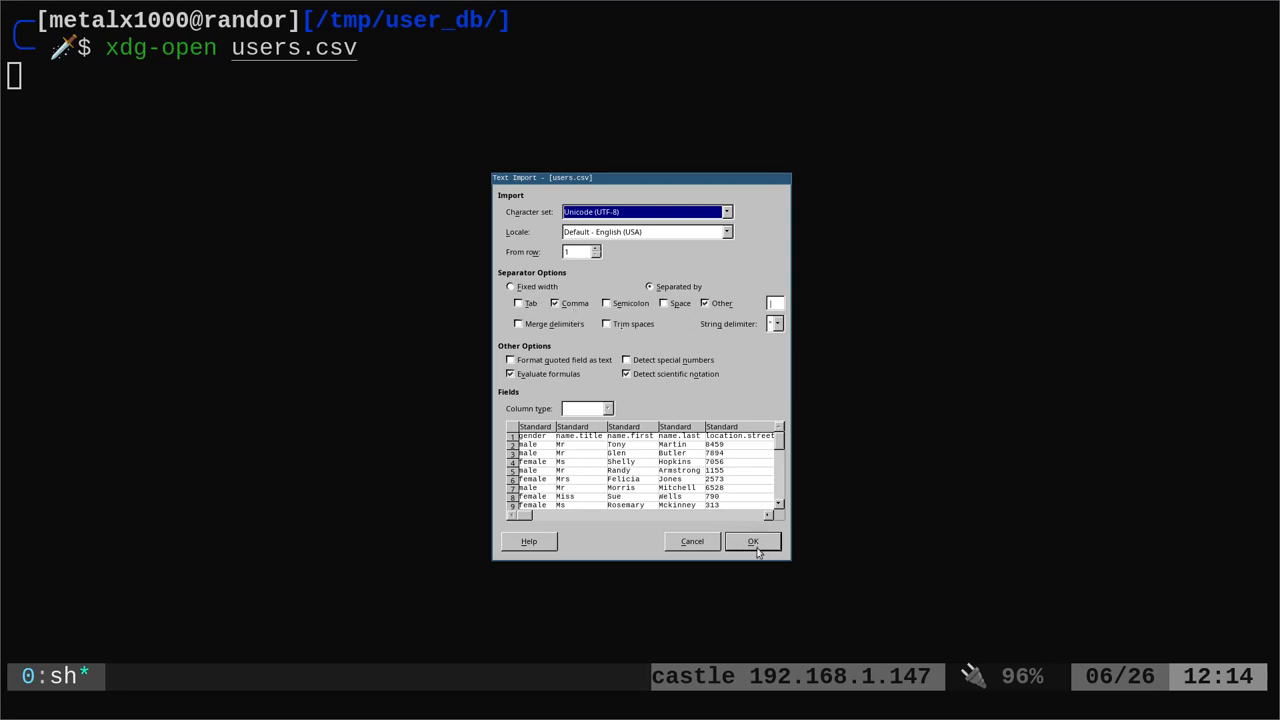
Confirm the Calc CSV import, then open users.csv in Vim from the user_db prompt.
click(752, 540)
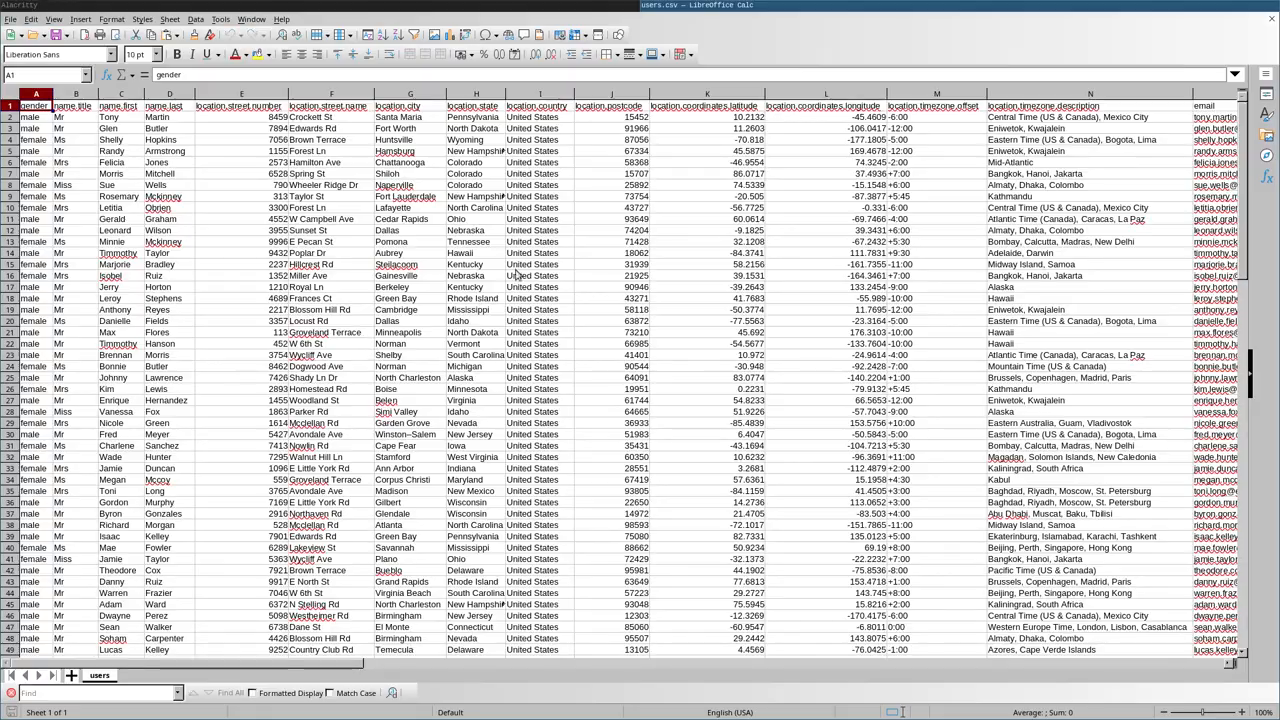
scroll(right, 3)
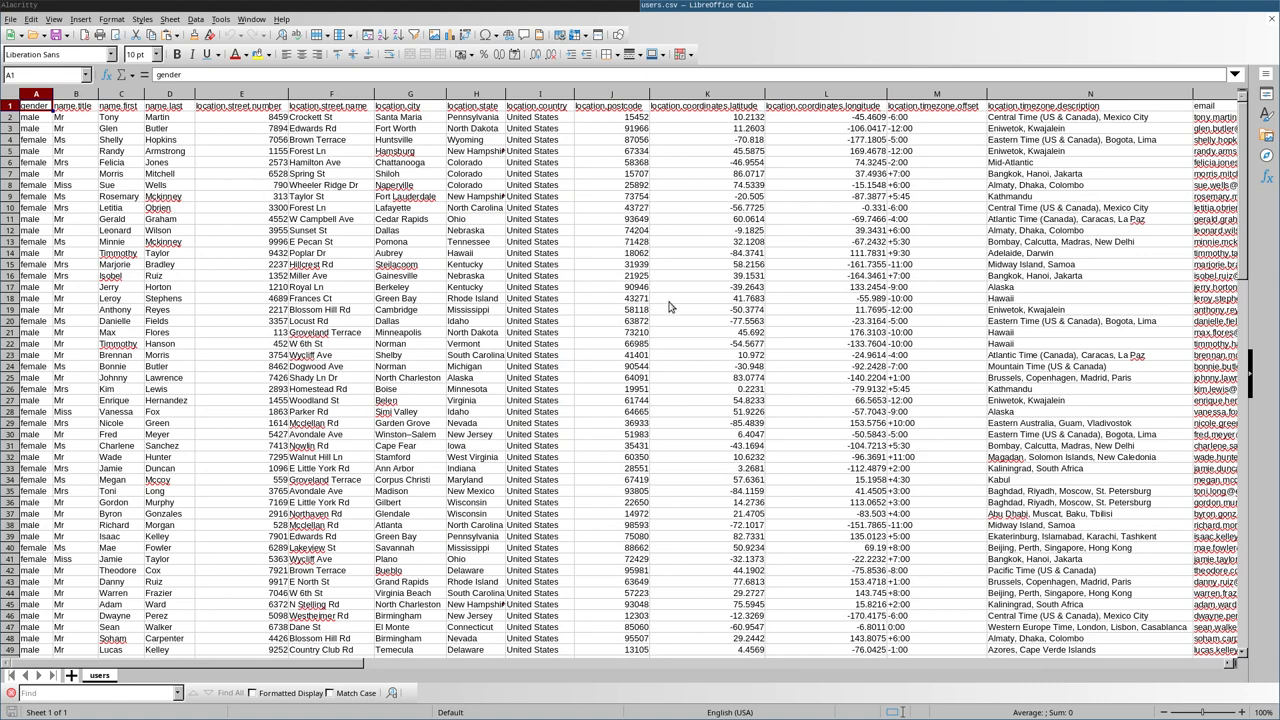
mouse_move(900, 72)
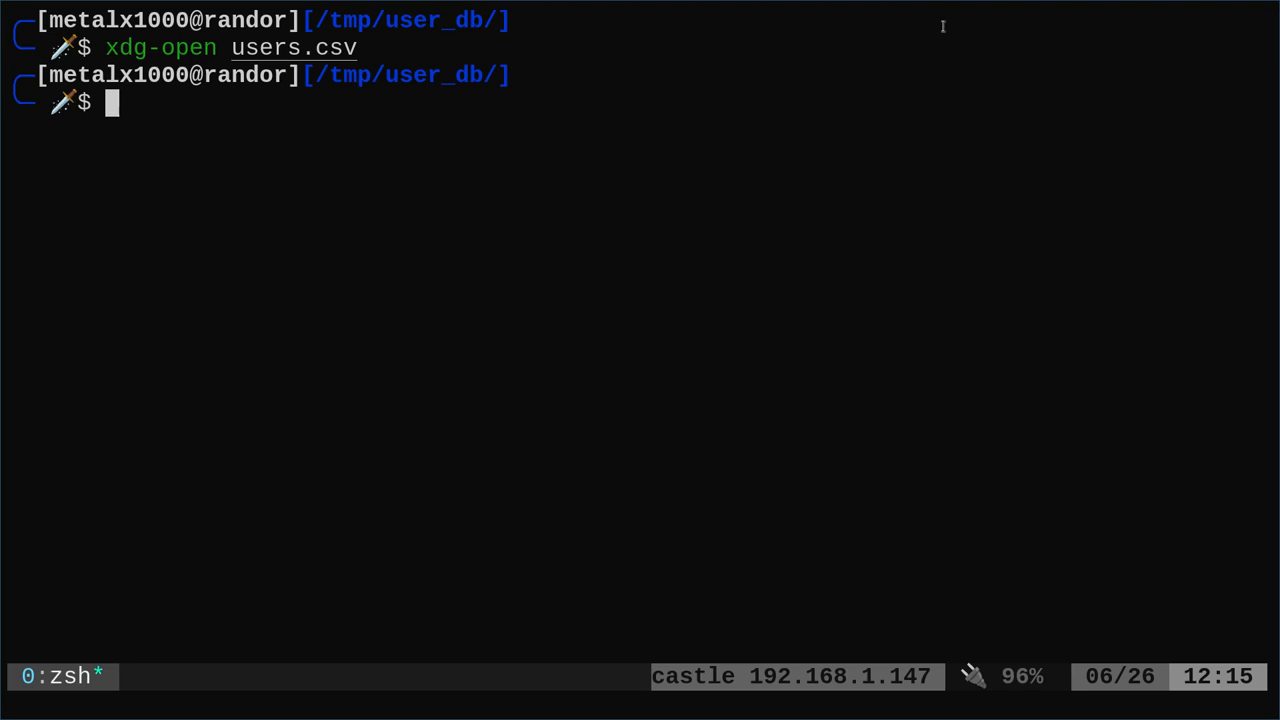
text(vim users.csv)
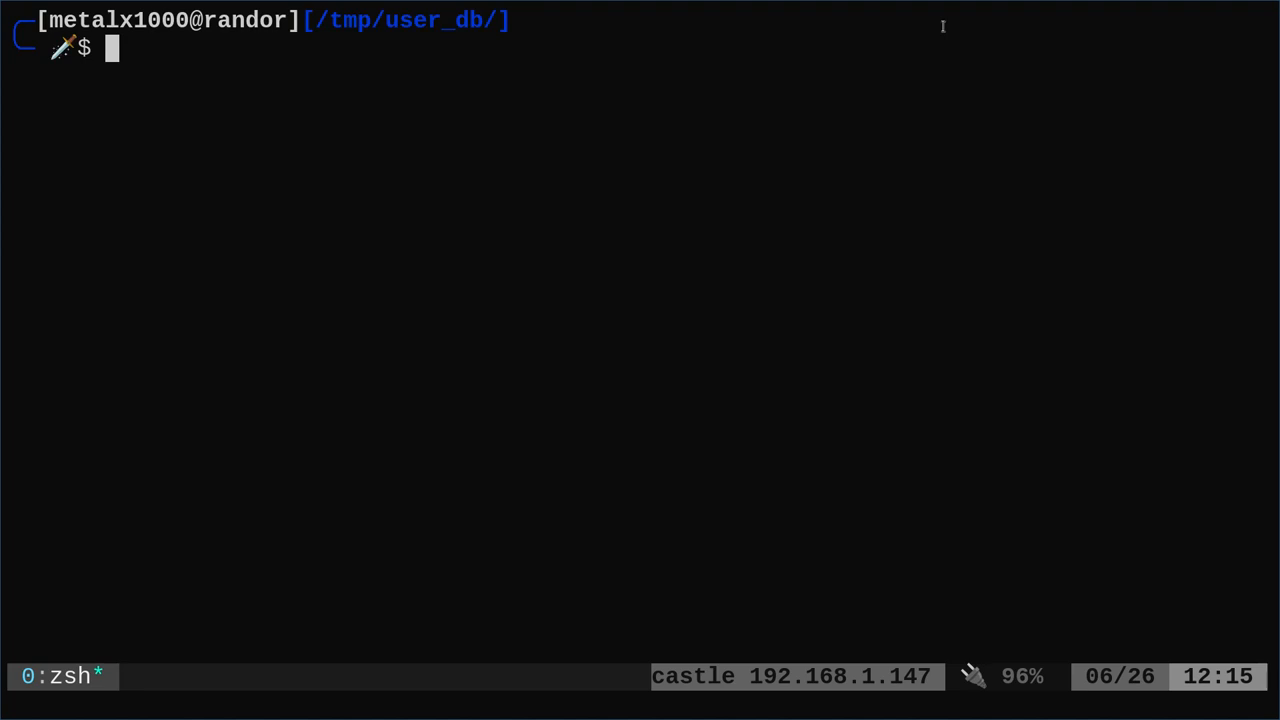
mouse_move(772, 212)
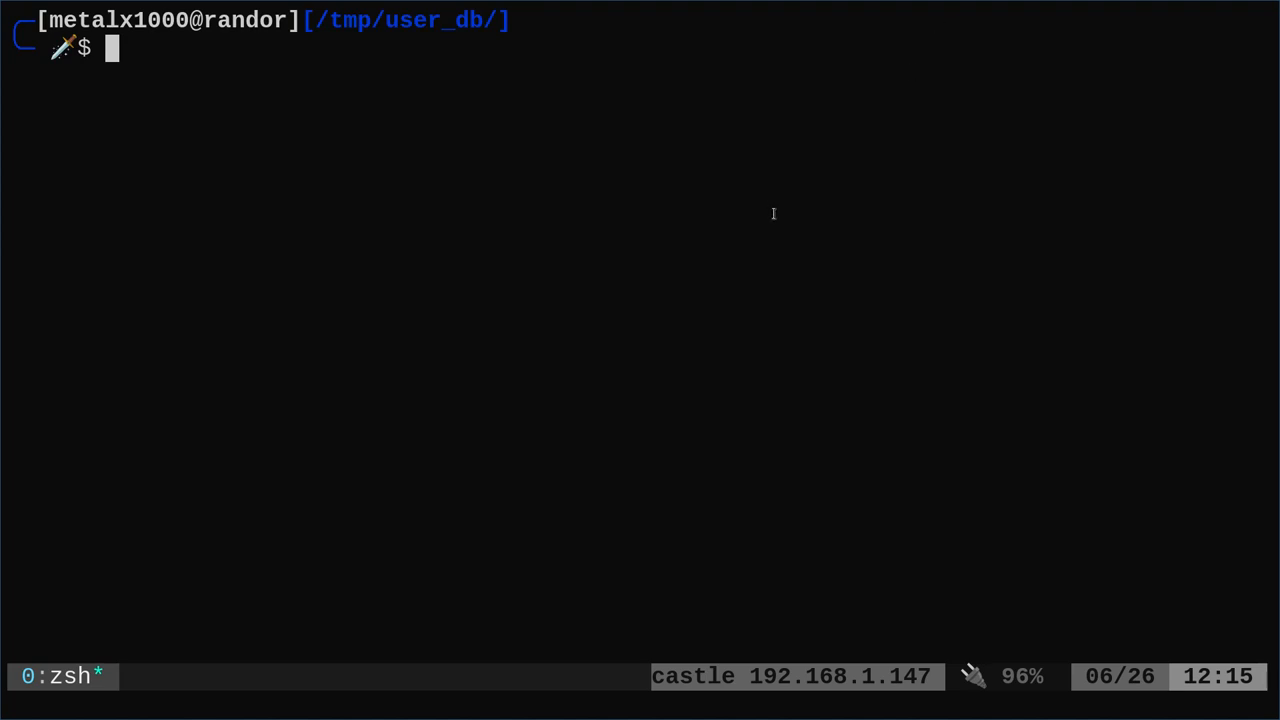
Page users.csv with less -S, scrolling down and right through the chopped lines.
text(less -S users.csv)
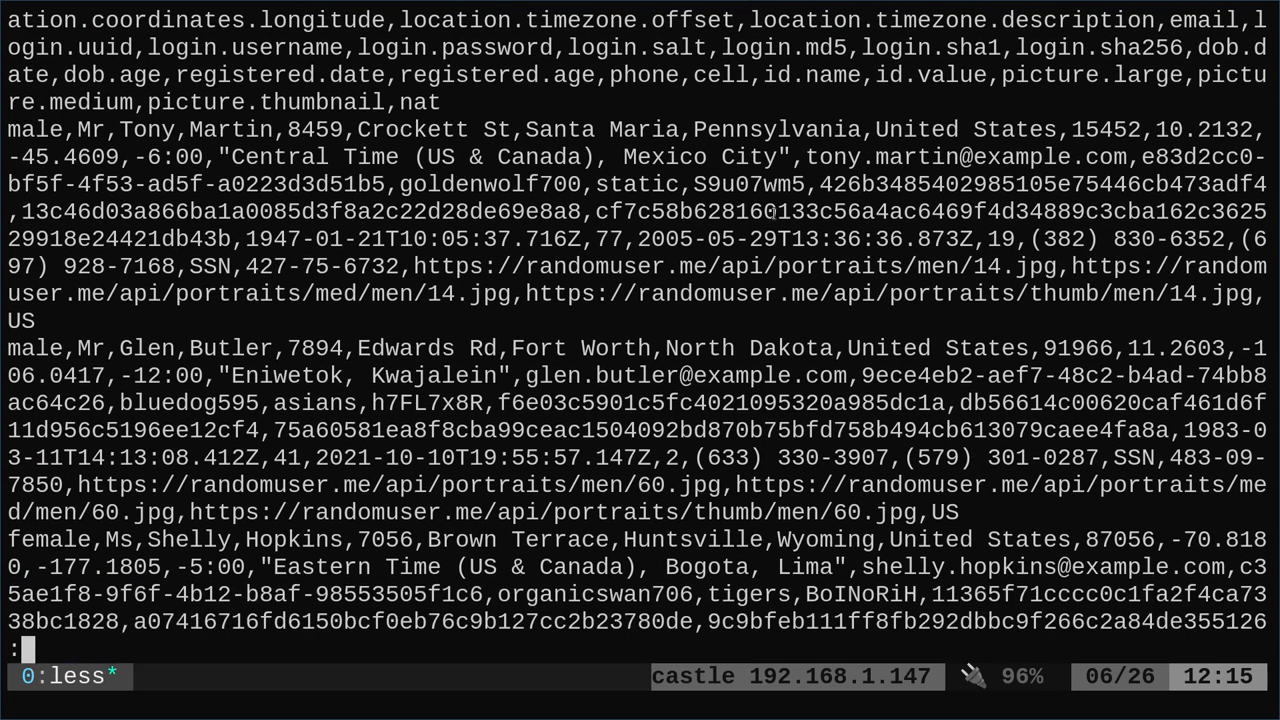
scroll(down, 3)
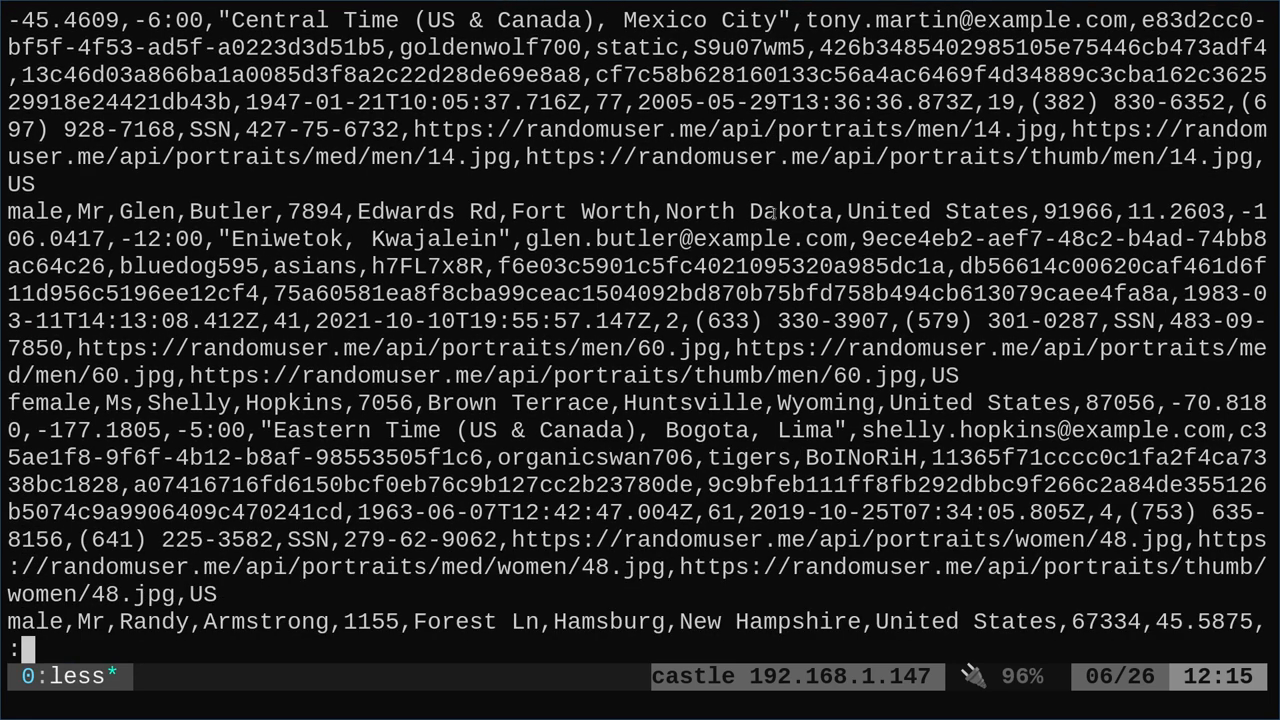
scroll(down, 3)
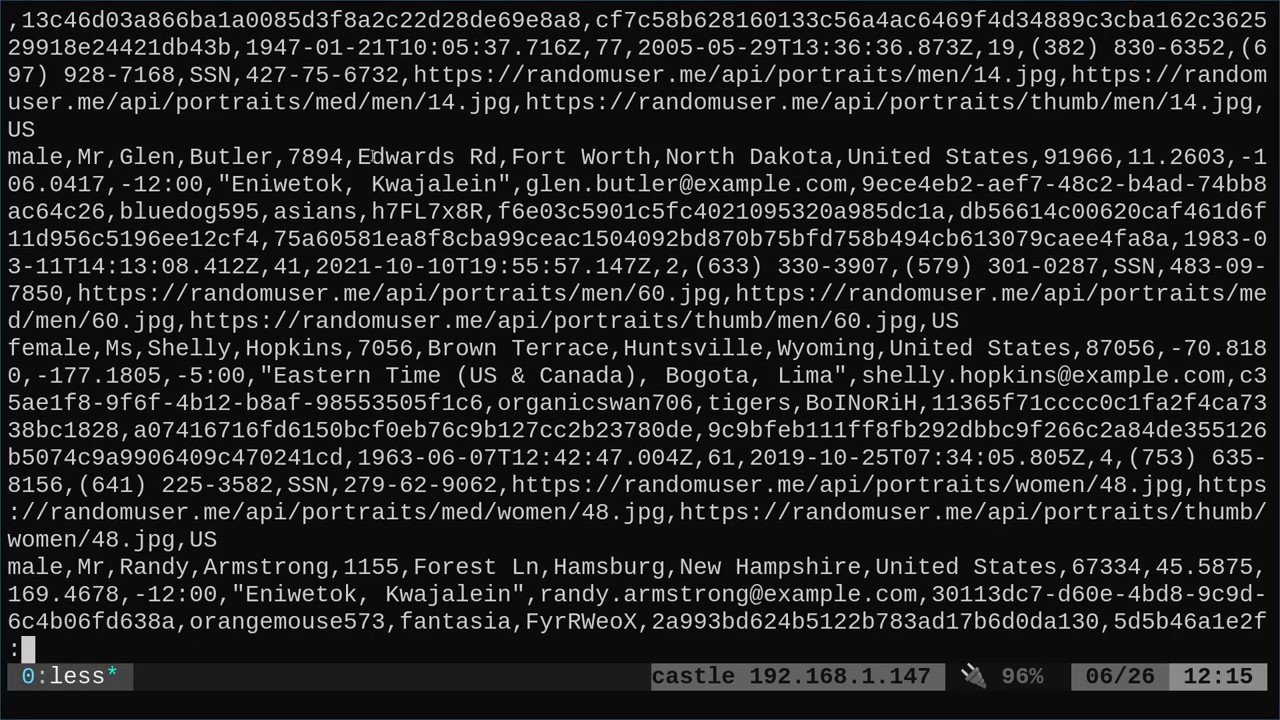
drag(362, 156, 520, 486)
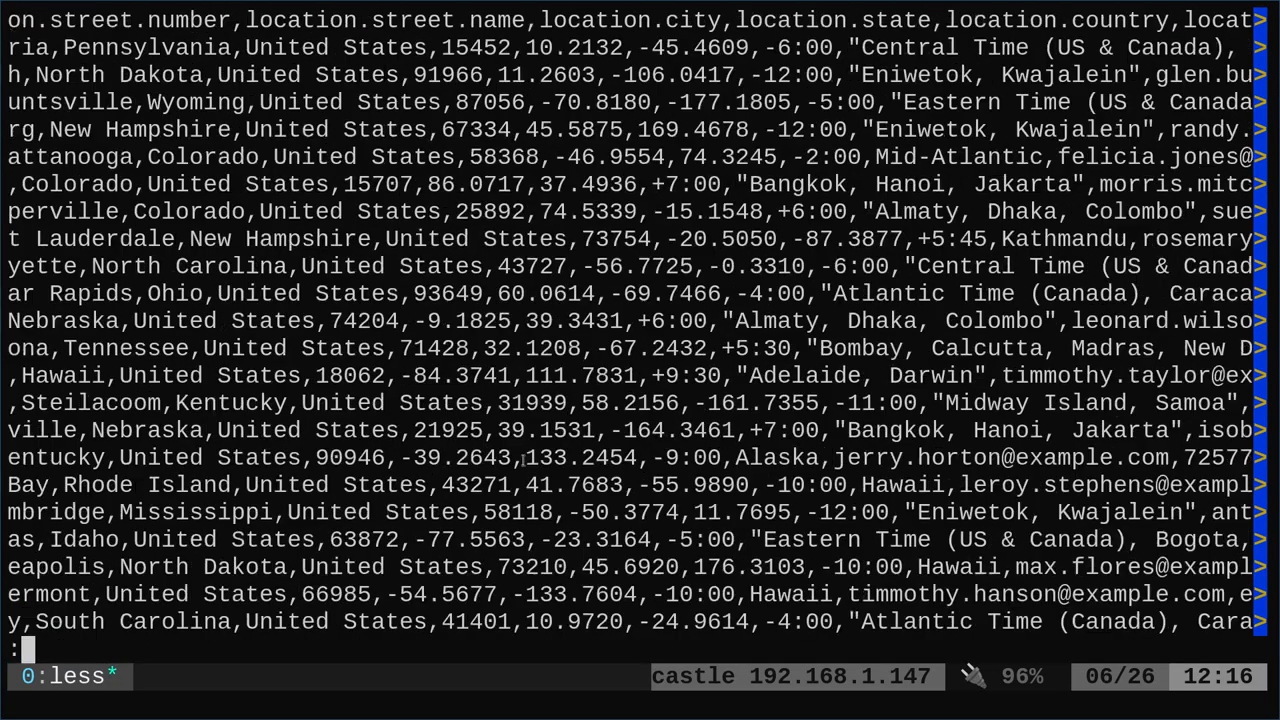
scroll(right, 3)
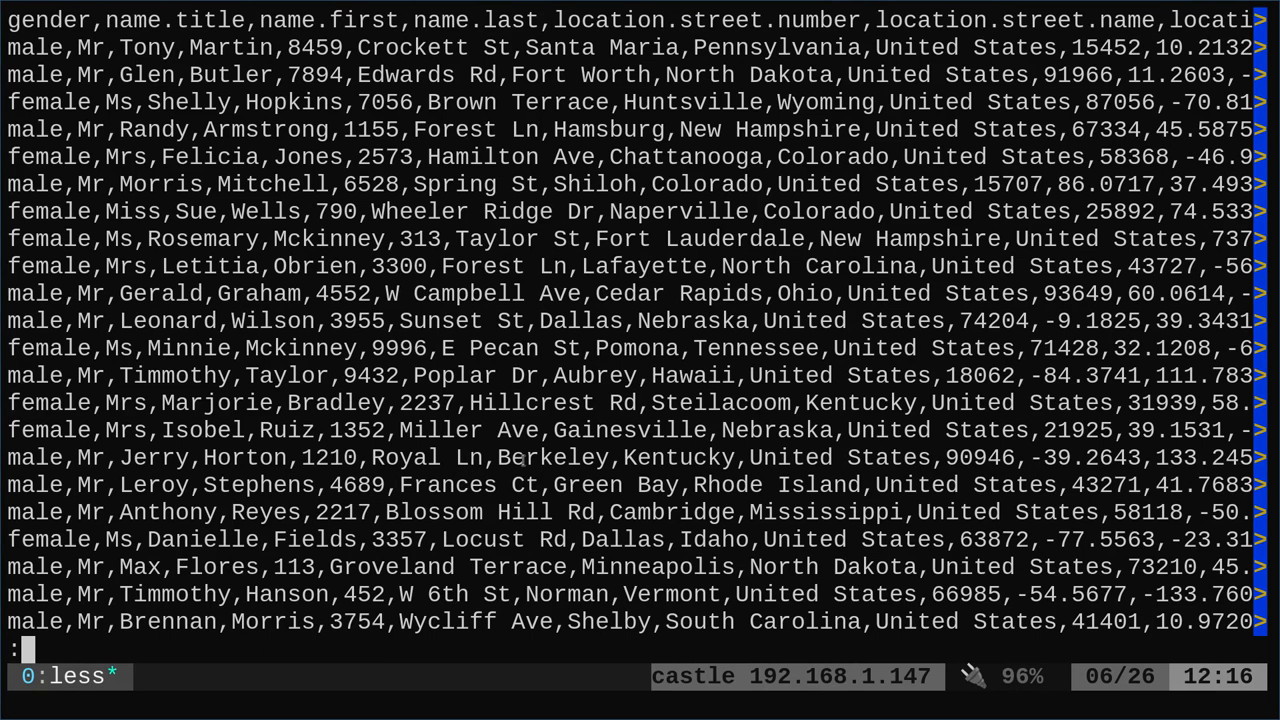
Search the pager for 'Green', jump to the end, and quit back to the prompt.
text(/)
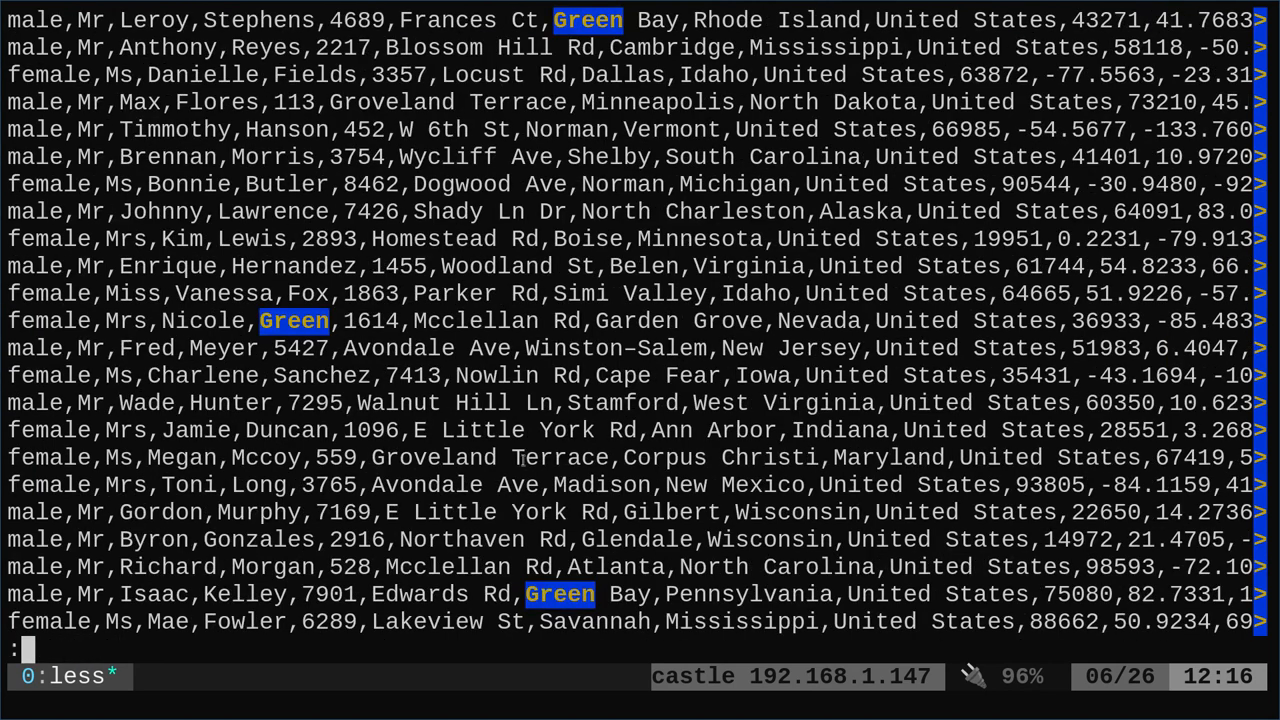
scroll(down, 3)
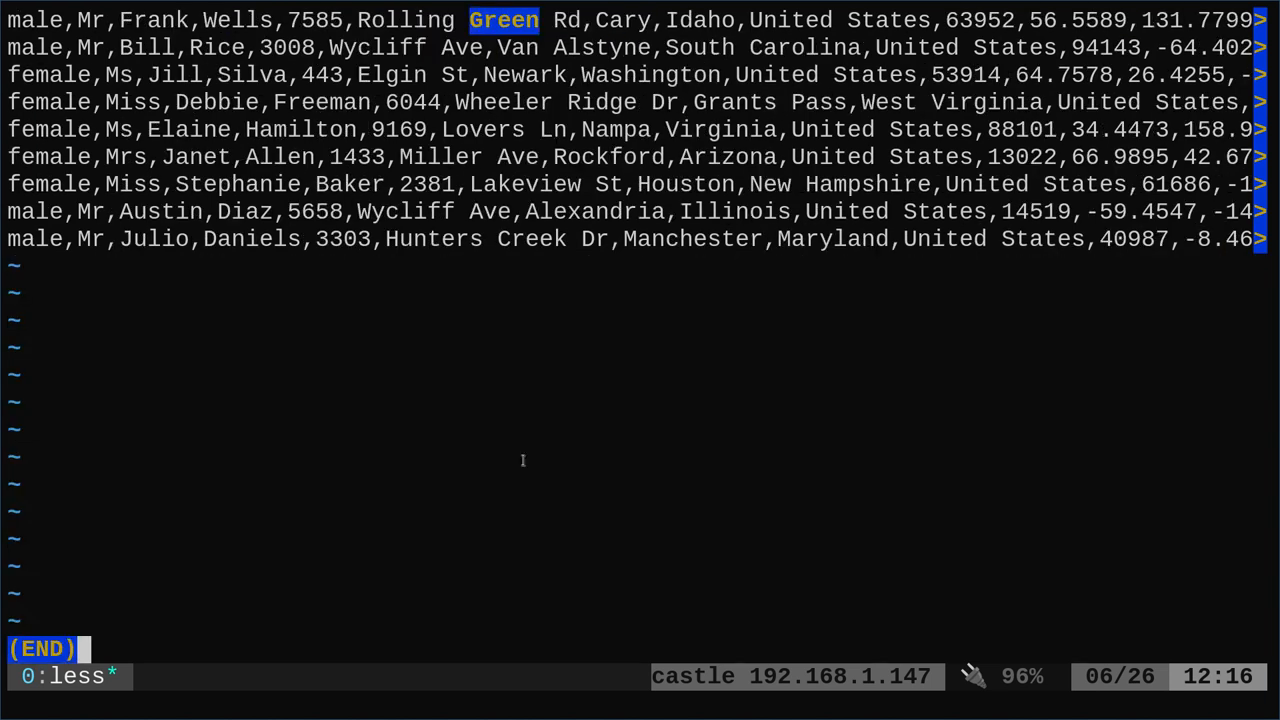
key(q)
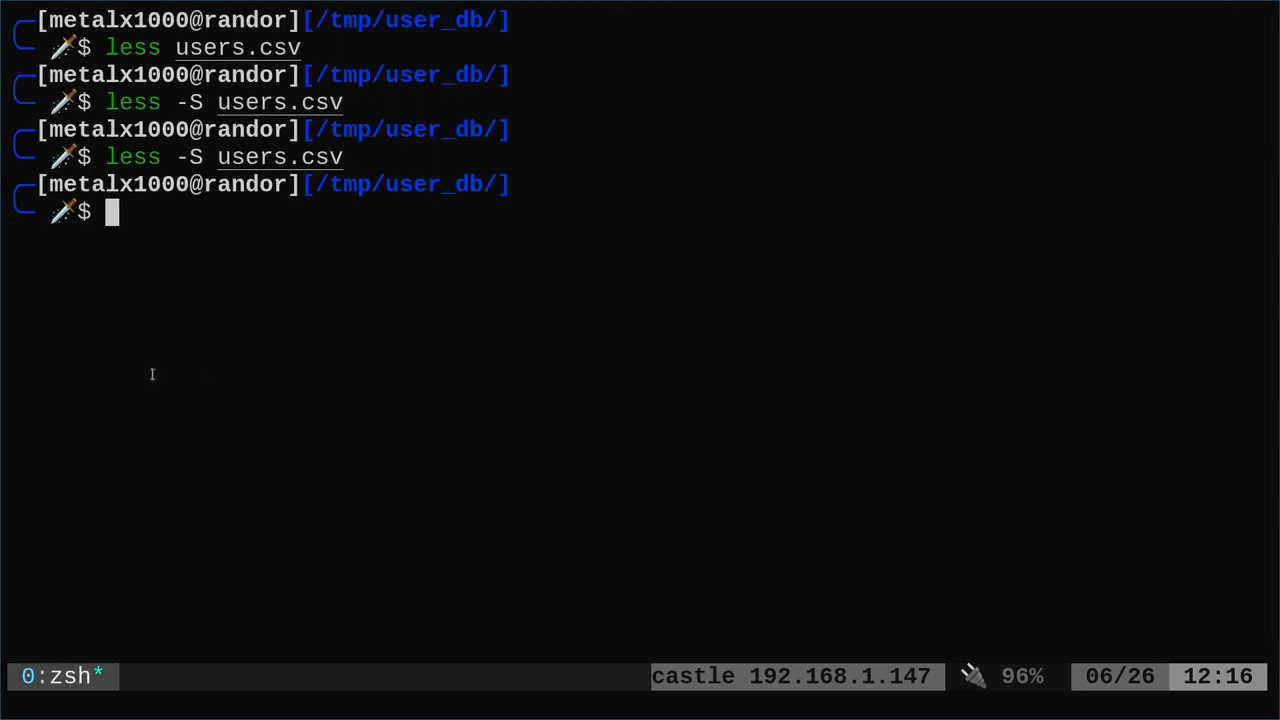
Print users.csv as space-aligned columns with column -t -s, and retype the command.
text(column -t -s, users.csv)
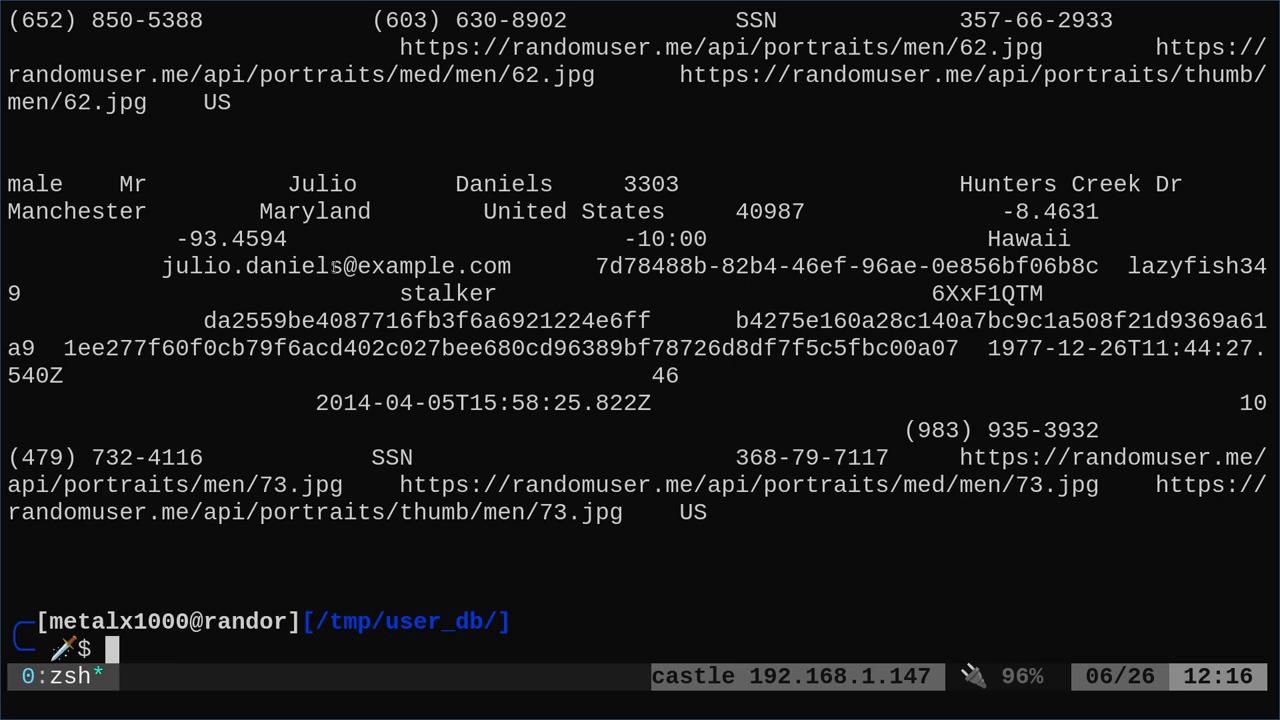
text(column -t -s, users.csv)
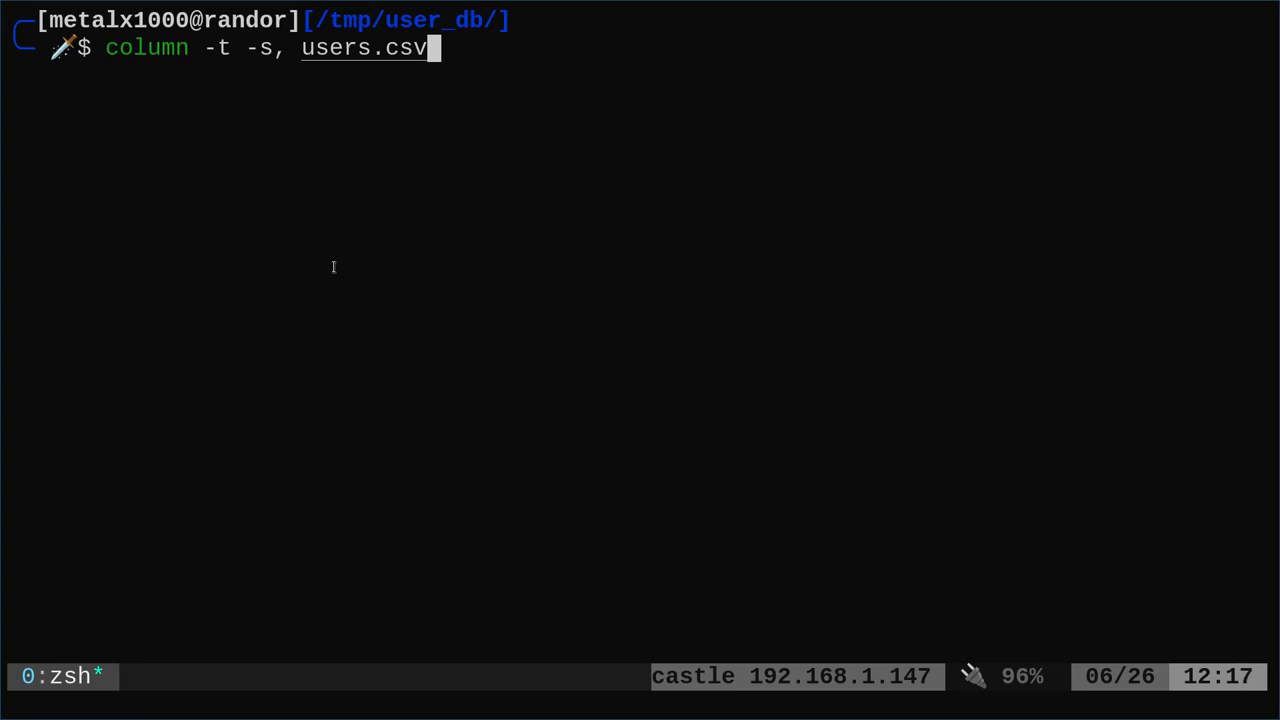
Pipe the column output into less -S, browse the tidy columns, and quit the pager.
text(|less -S)
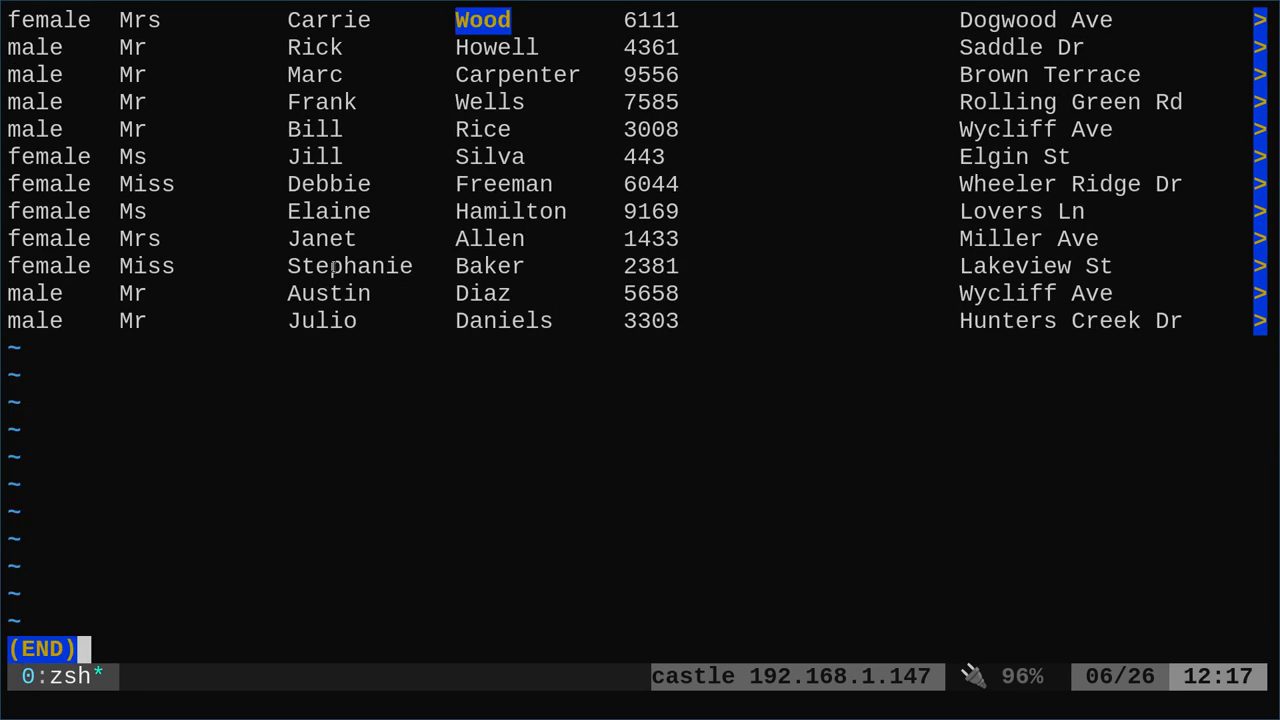
key(q)
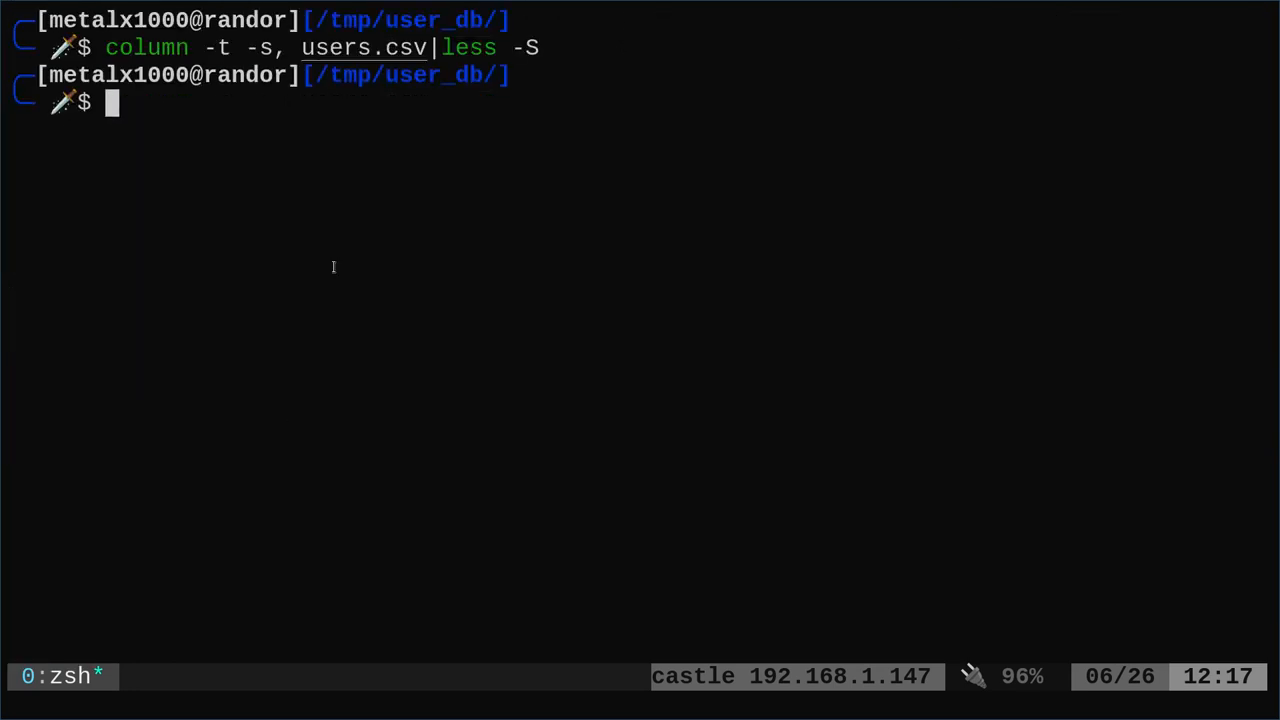
mouse_move(268, 266)
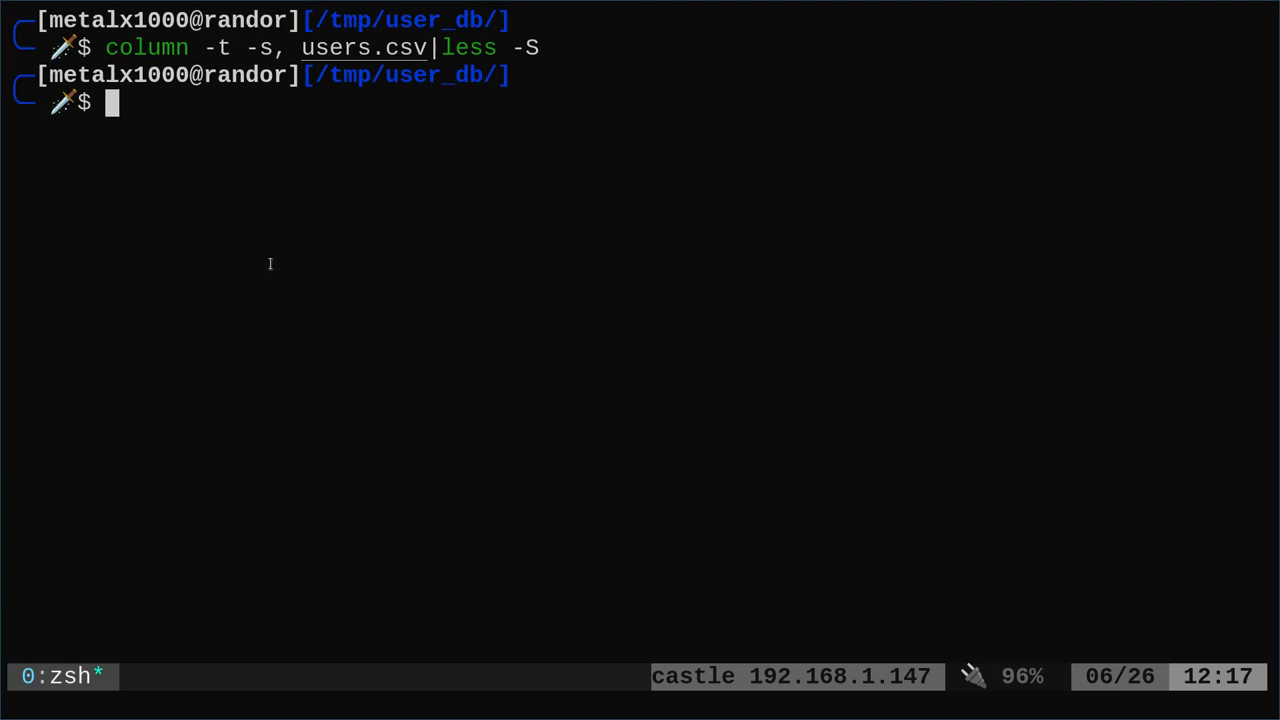
mouse_move(280, 276)
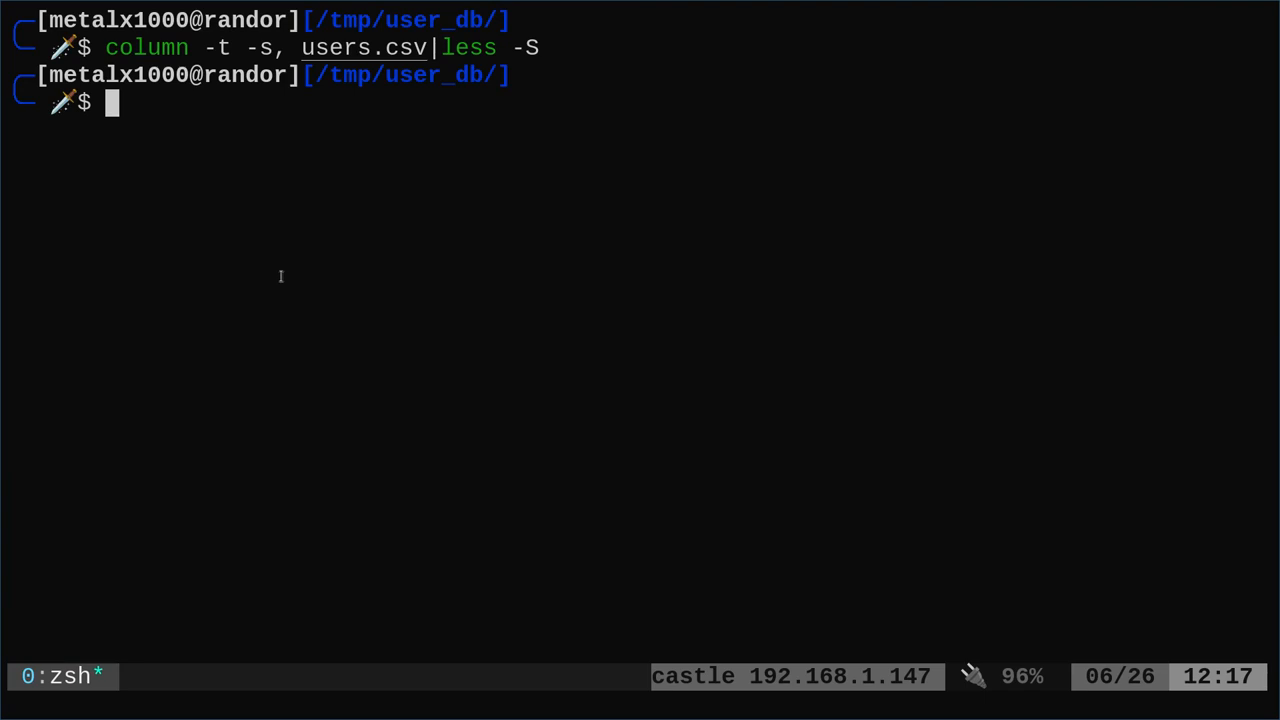
mouse_move(80, 292)
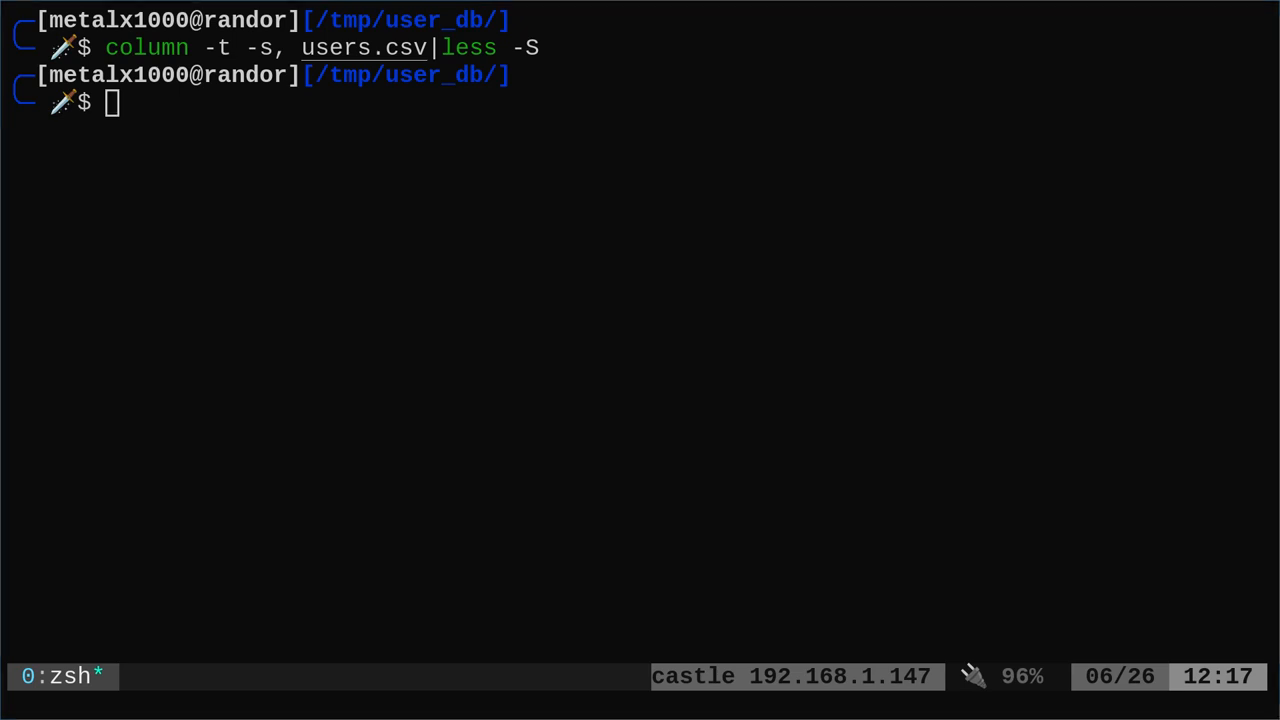
Create pipe-delimited users2.csv with sed and view it via column -t -s\| piped to less -S.
text(sed 's/,/|/g' users.csv > users2.csv)
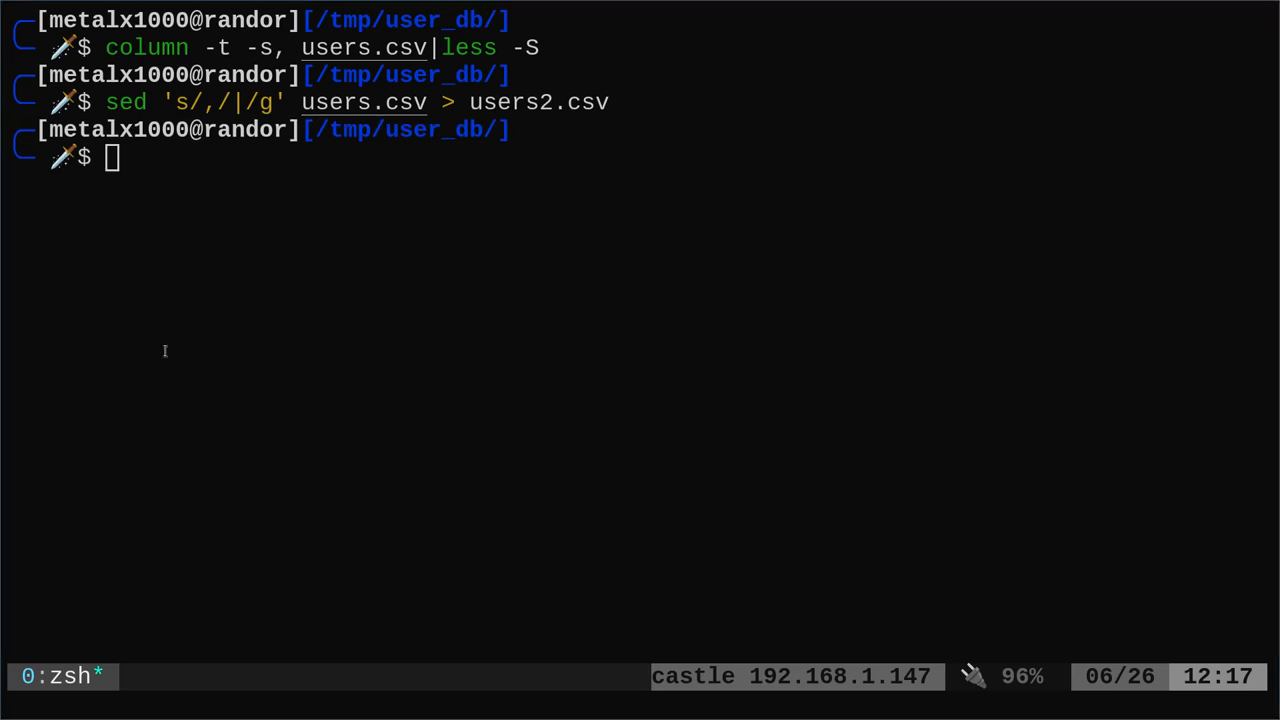
text(column -t -s\| users2.csv|less -S)
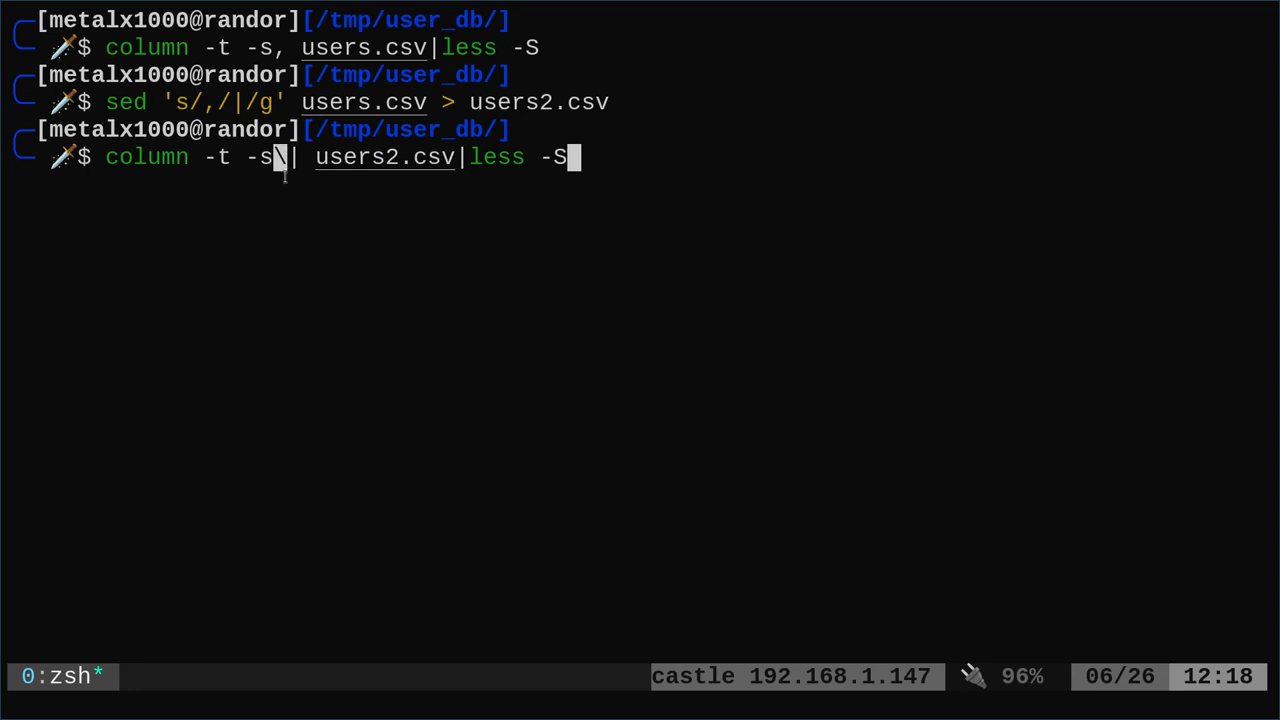
text(\)
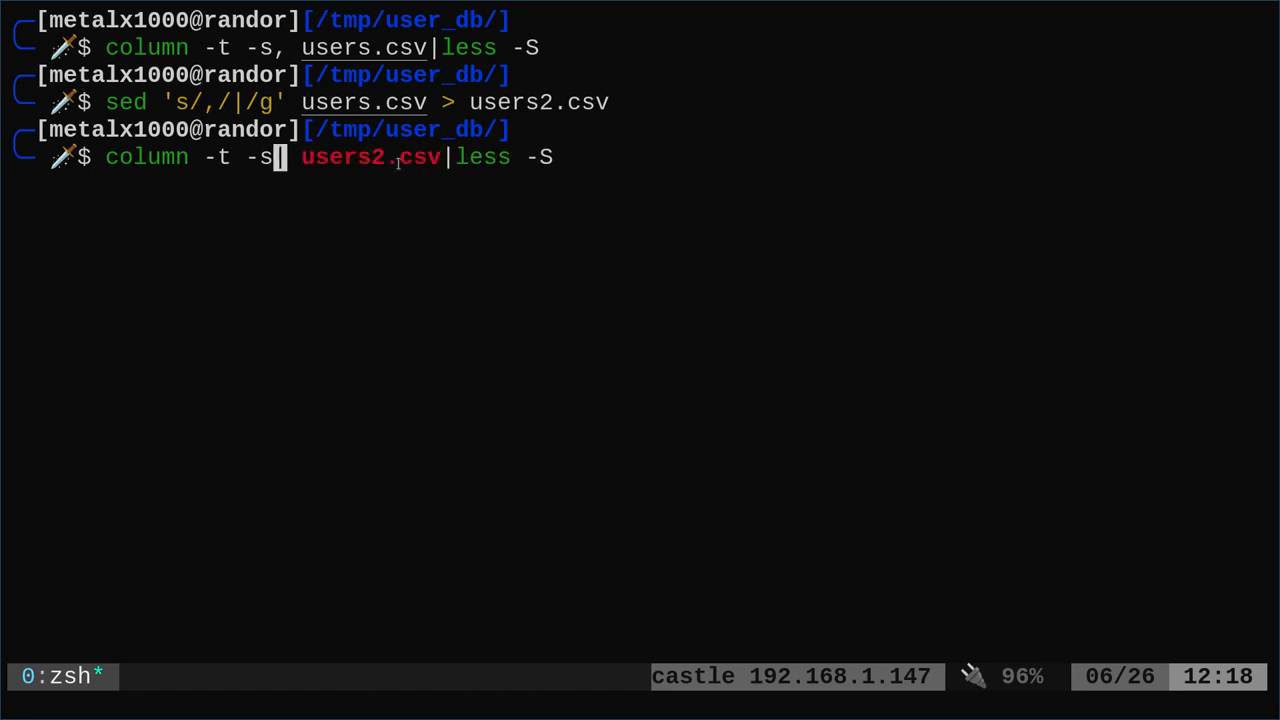
text(\)
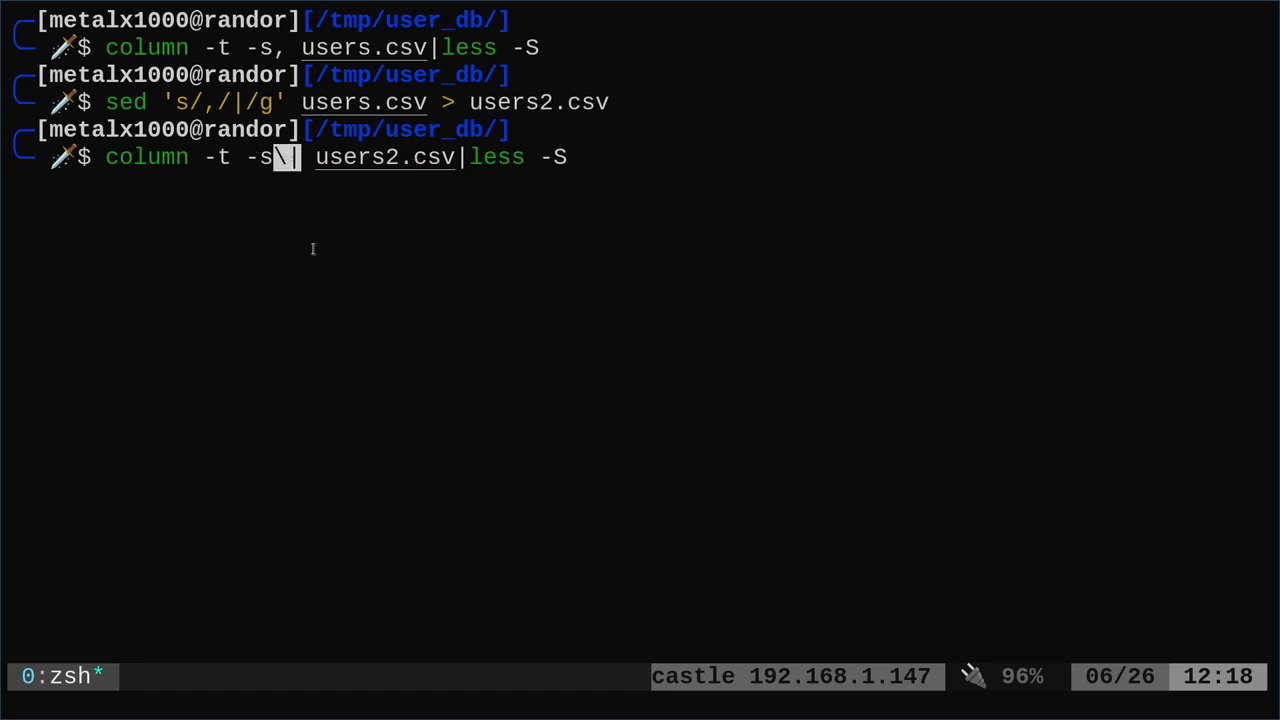
mouse_move(308, 244)
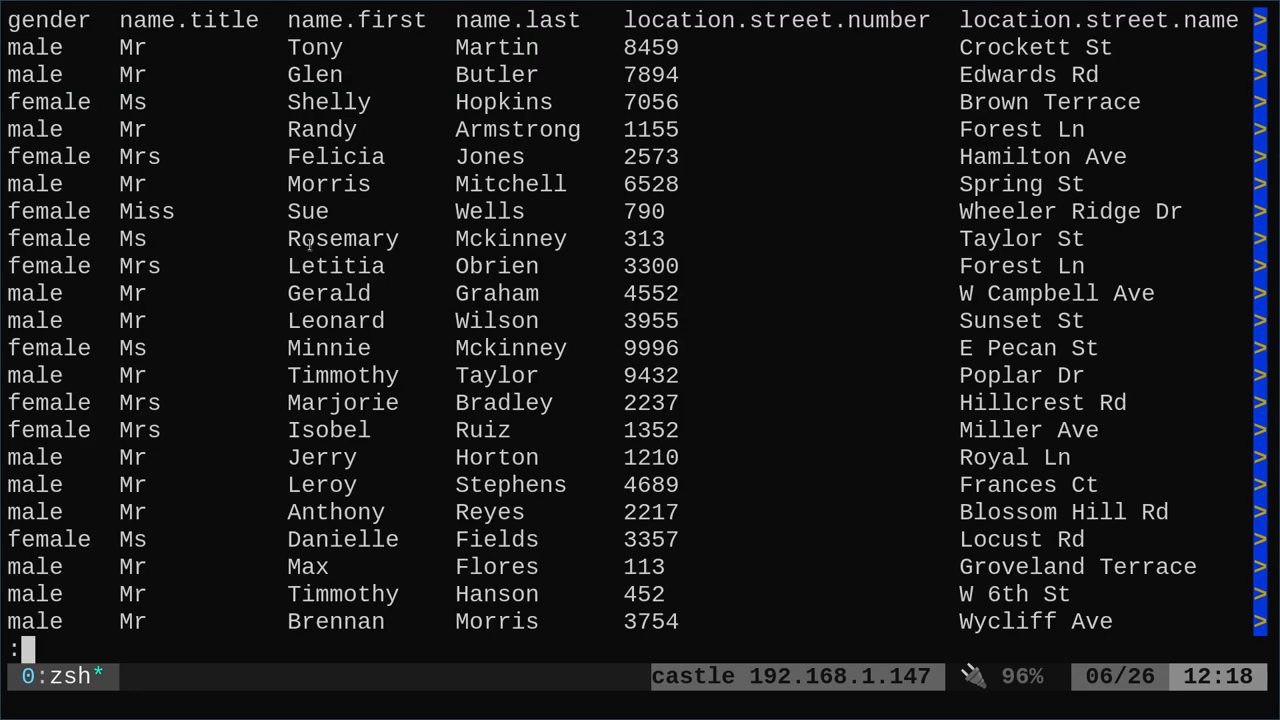
Quit the users2.csv column view, scroll the users.csv column view, and quit it too.
key(q)
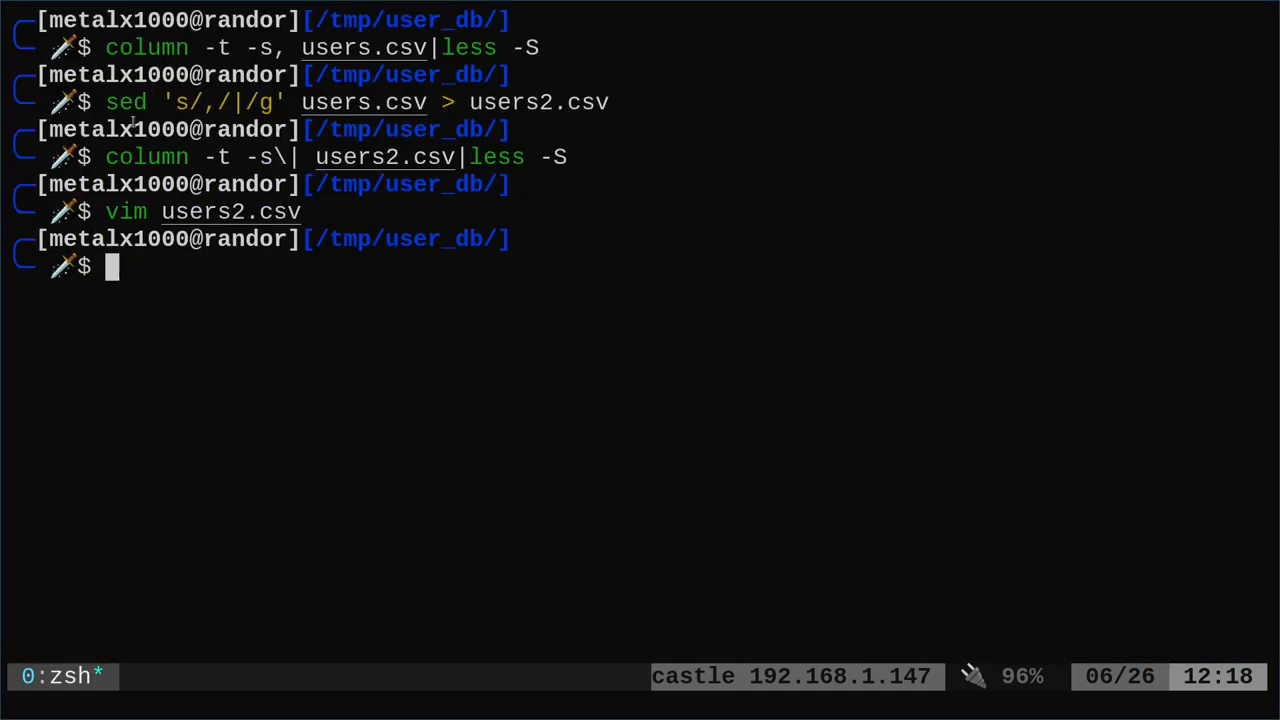
mouse_move(366, 300)
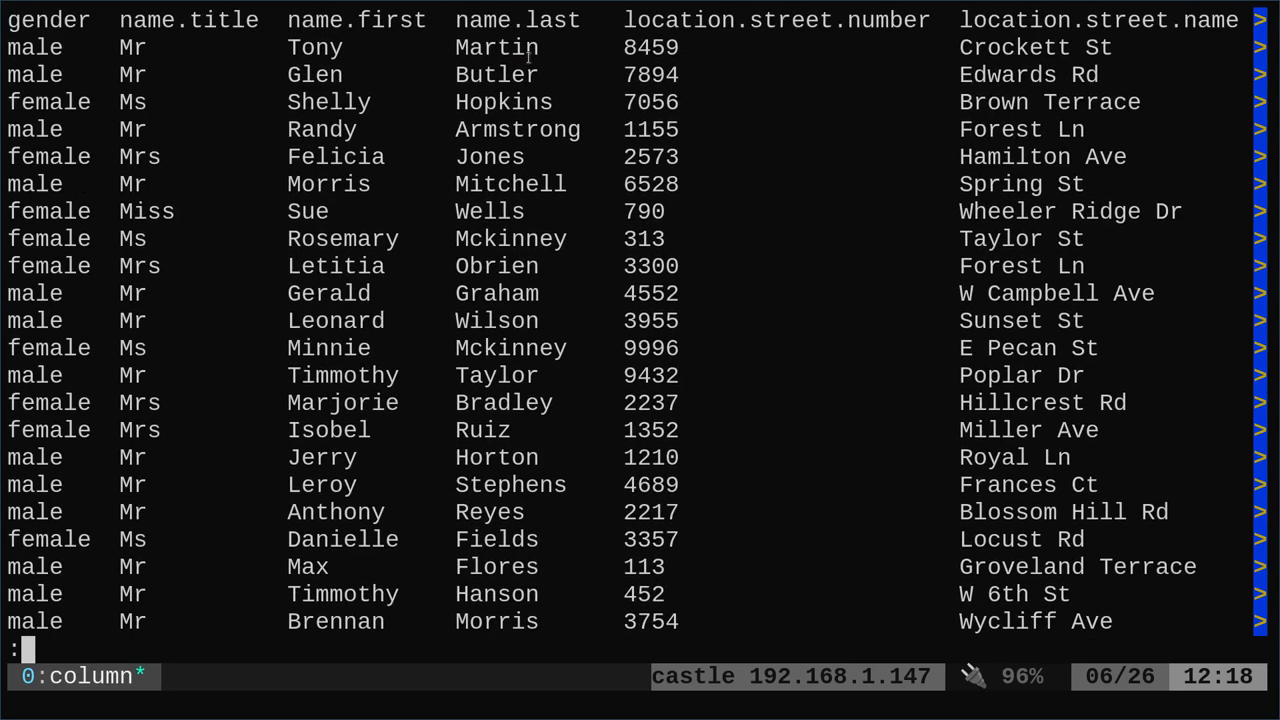
scroll(down, 3)
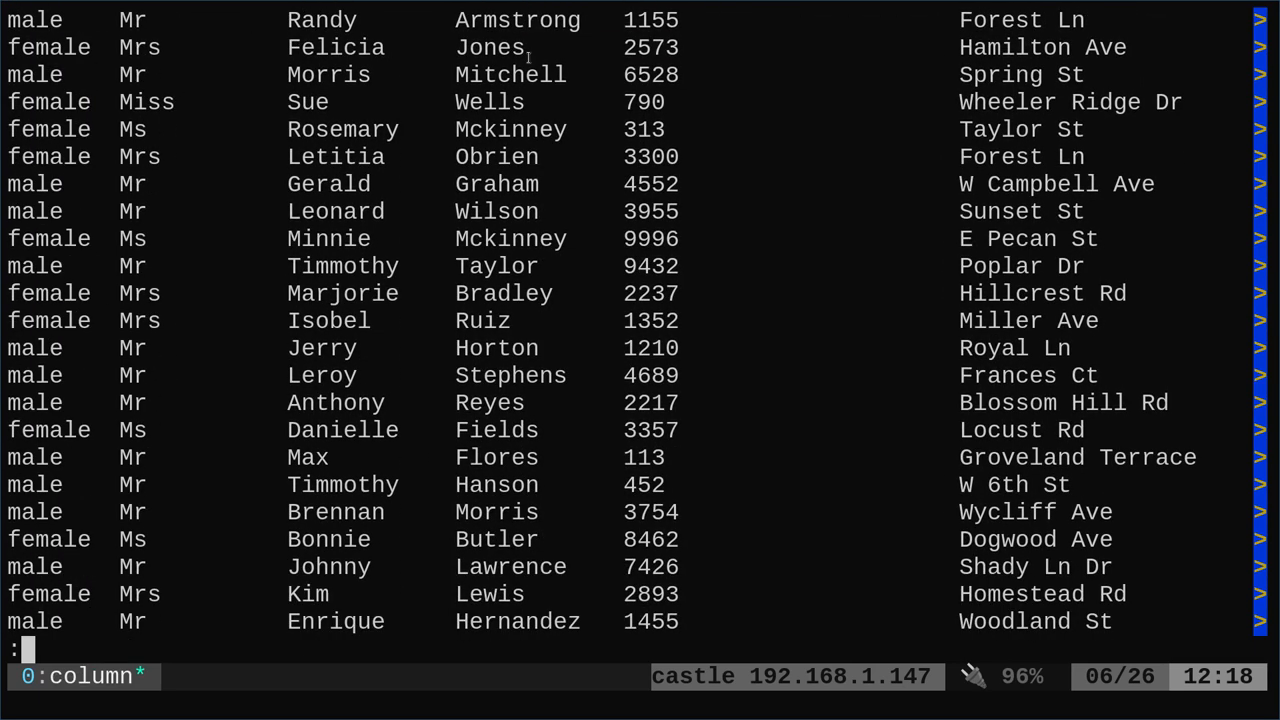
key(q)
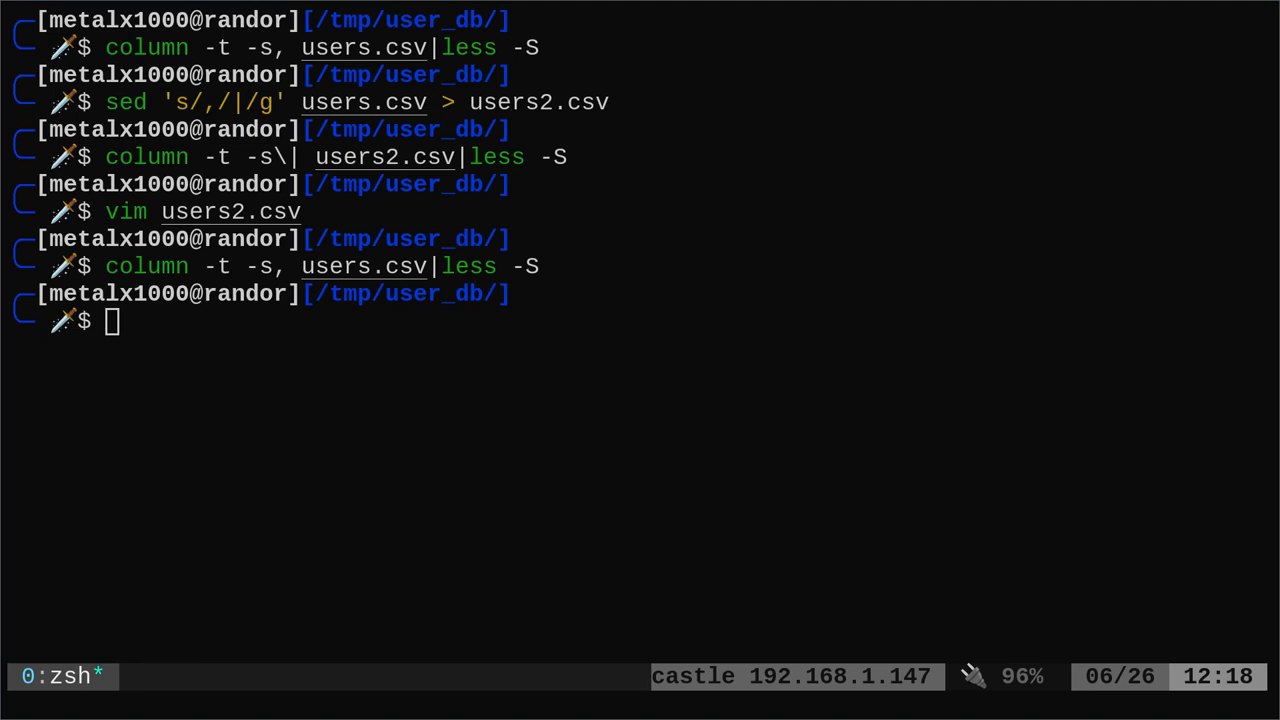
Open column-aligned users.csv in Vim via process substitution <(column -t -s, users.csv).
text(vim <(column -t -s, users.csv))
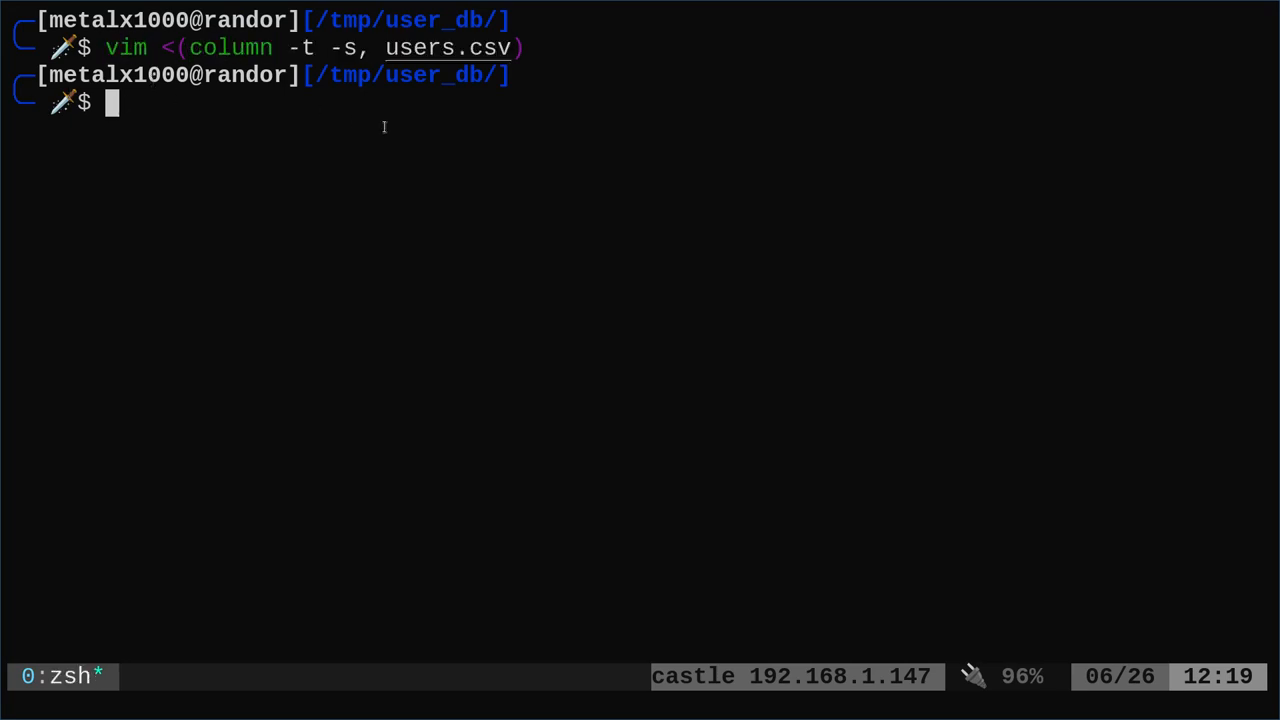
double_click(448, 48)
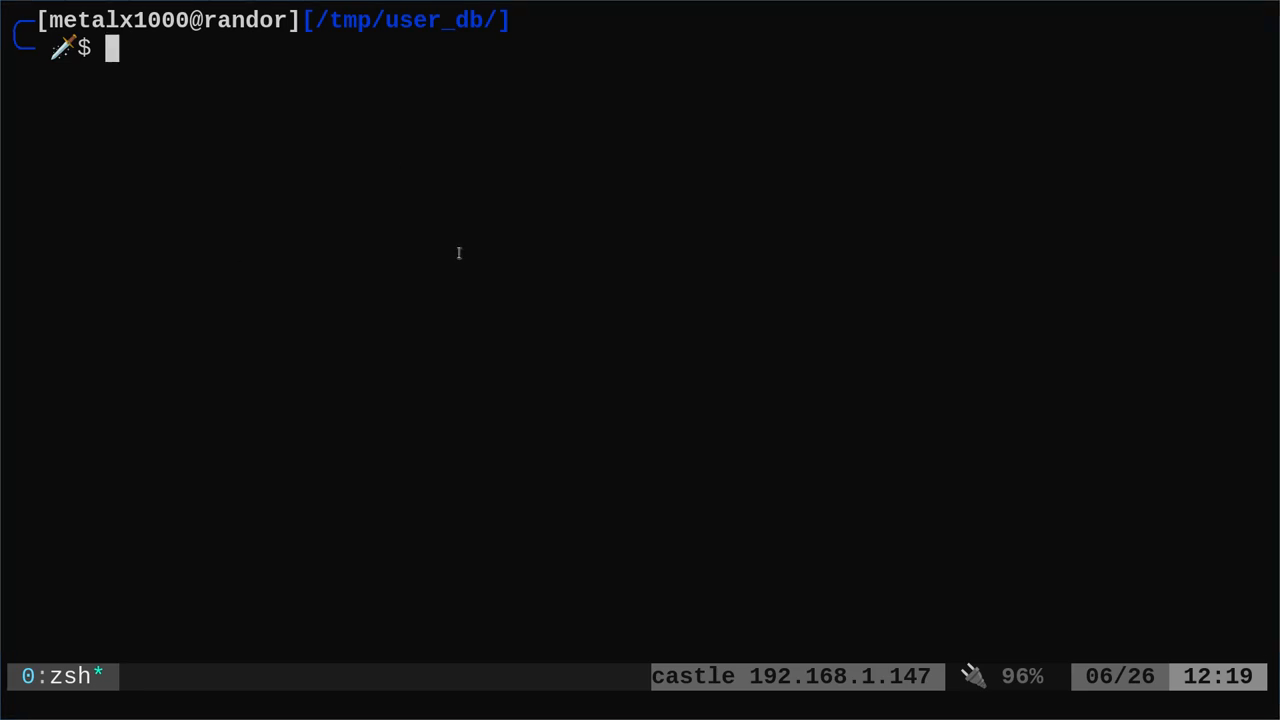
Attempt sudo apt-get install csvtool, then view csvtool readable users.csv in less -S and quit.
text(sudo apt-get install csvtool)
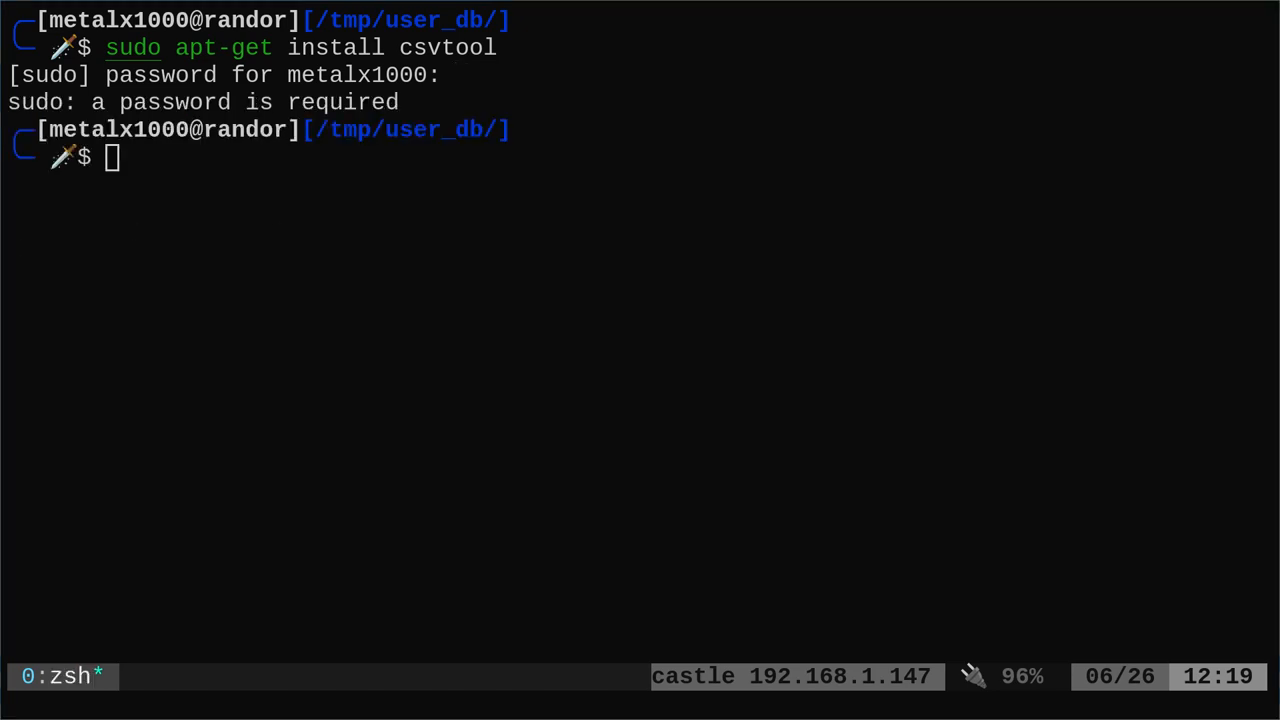
text(csvtool readable users.csv | less -S)
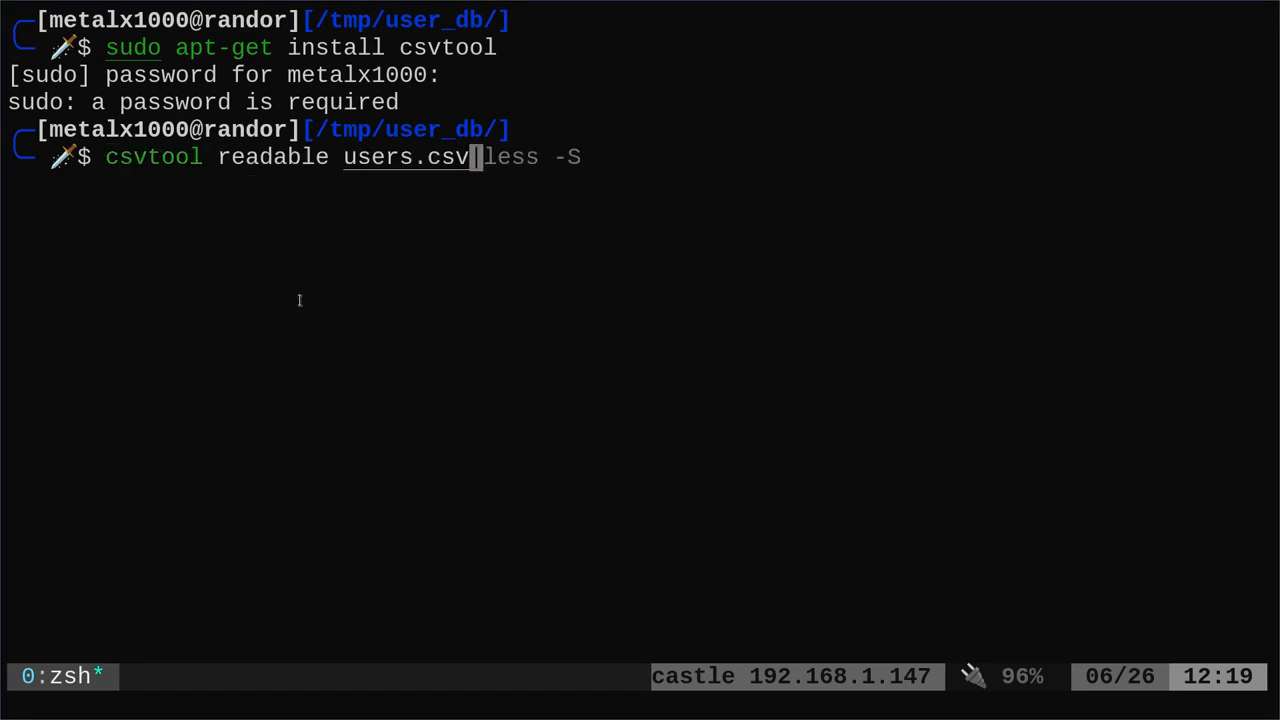
key(Return)
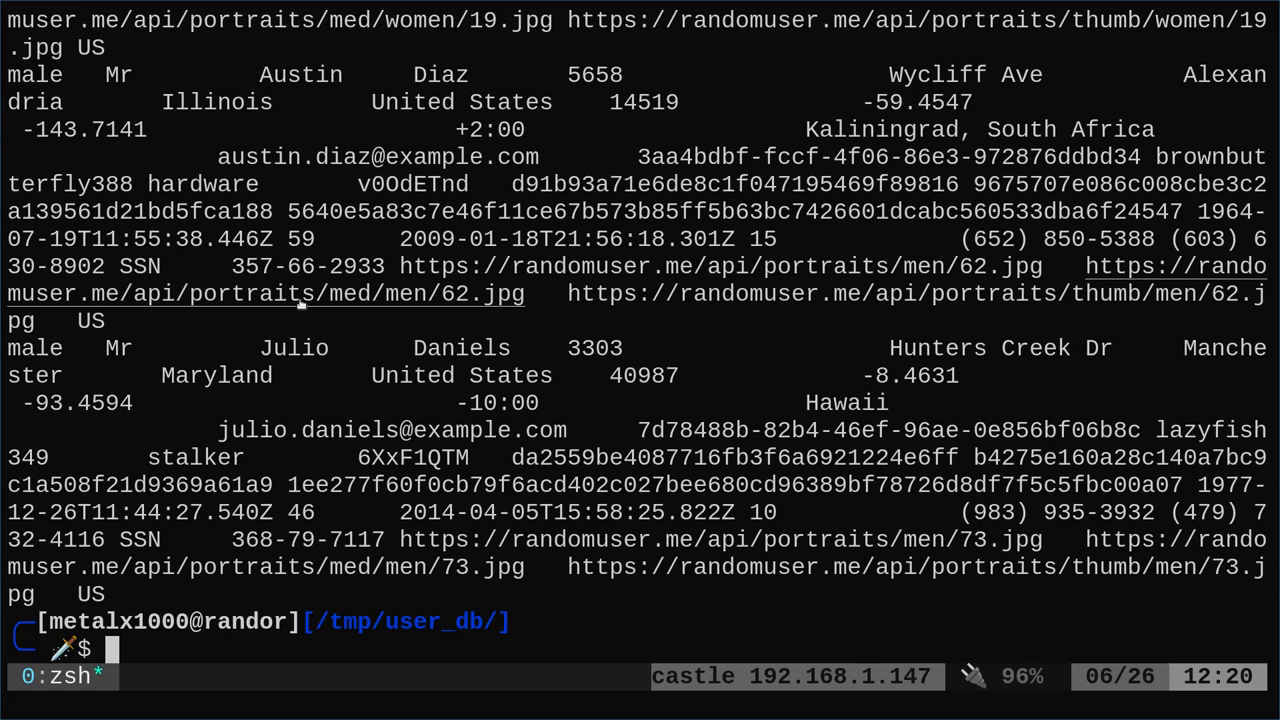
text(csvtool readable users.csv)
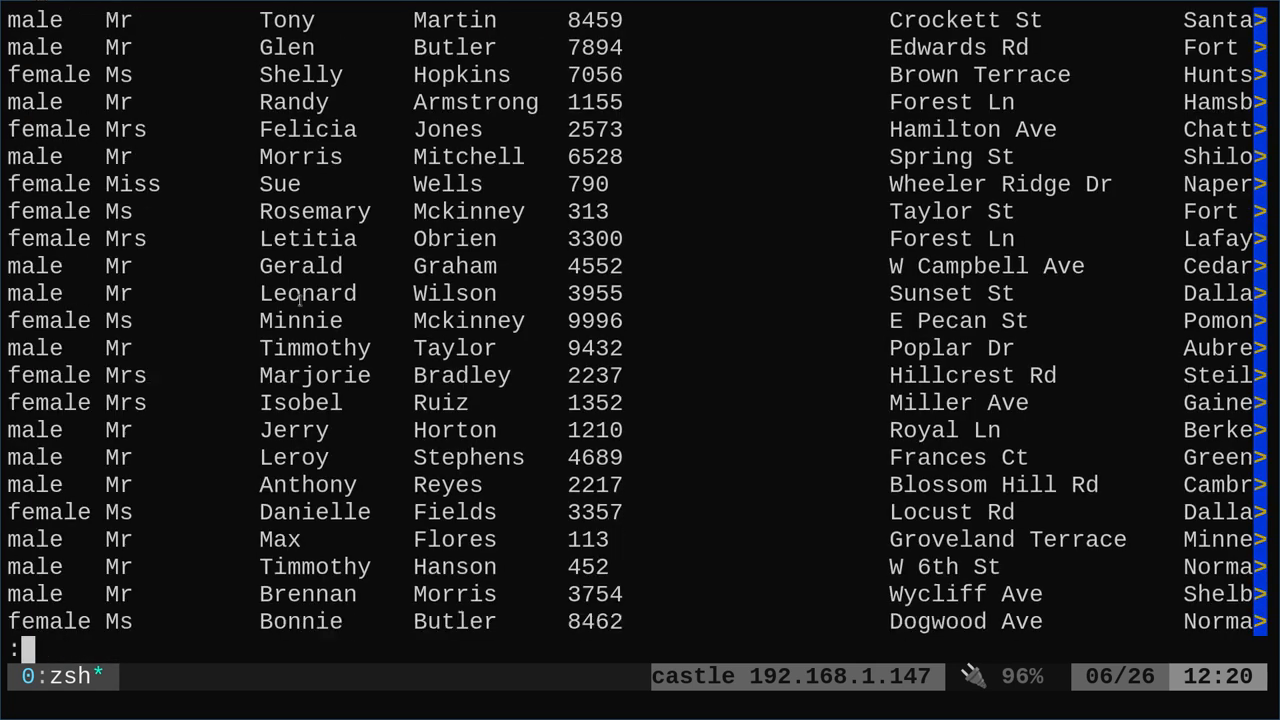
key(q)
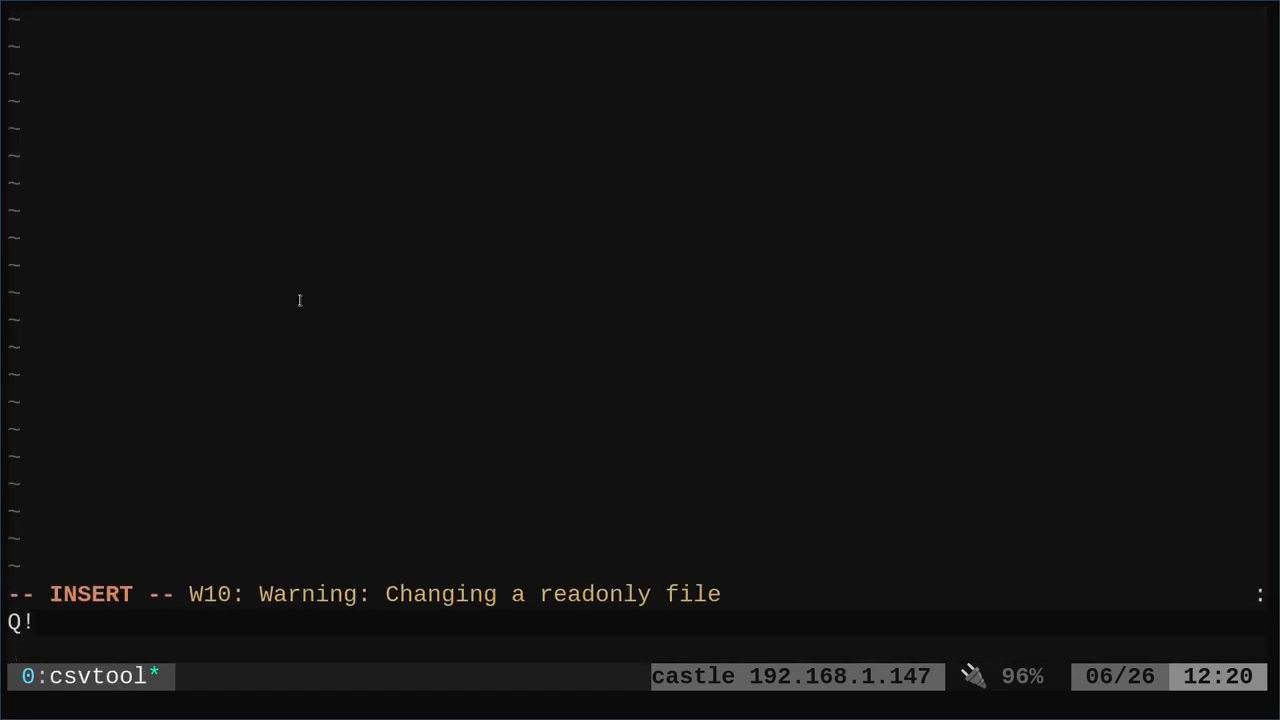
Quit the read-only Vim view of csvtool's output with :q!
text(:q!)
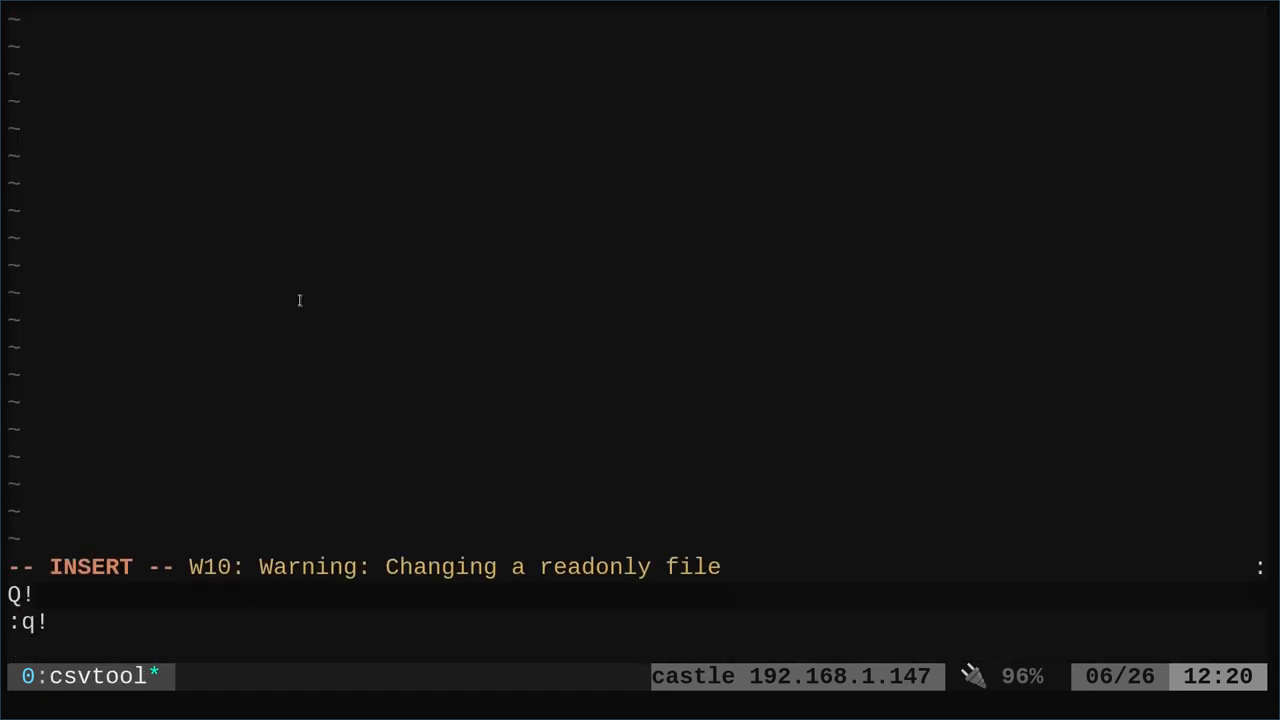
key(Escape)
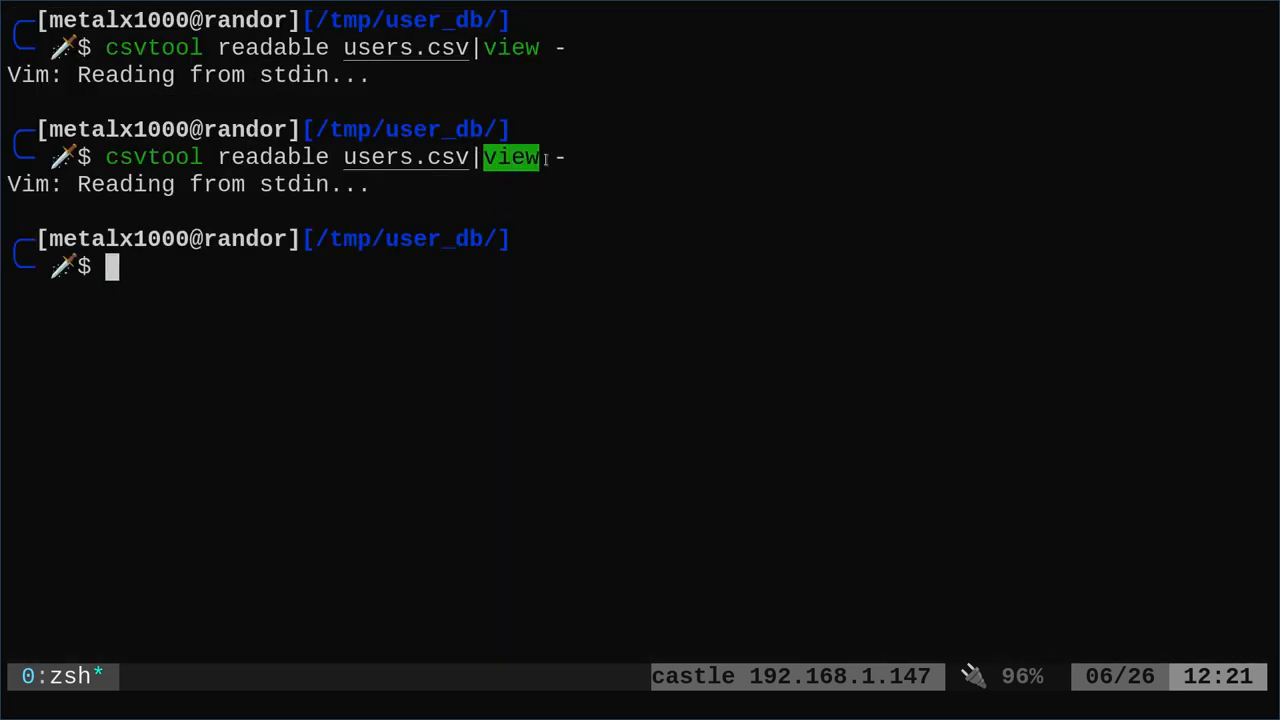
mouse_move(576, 206)
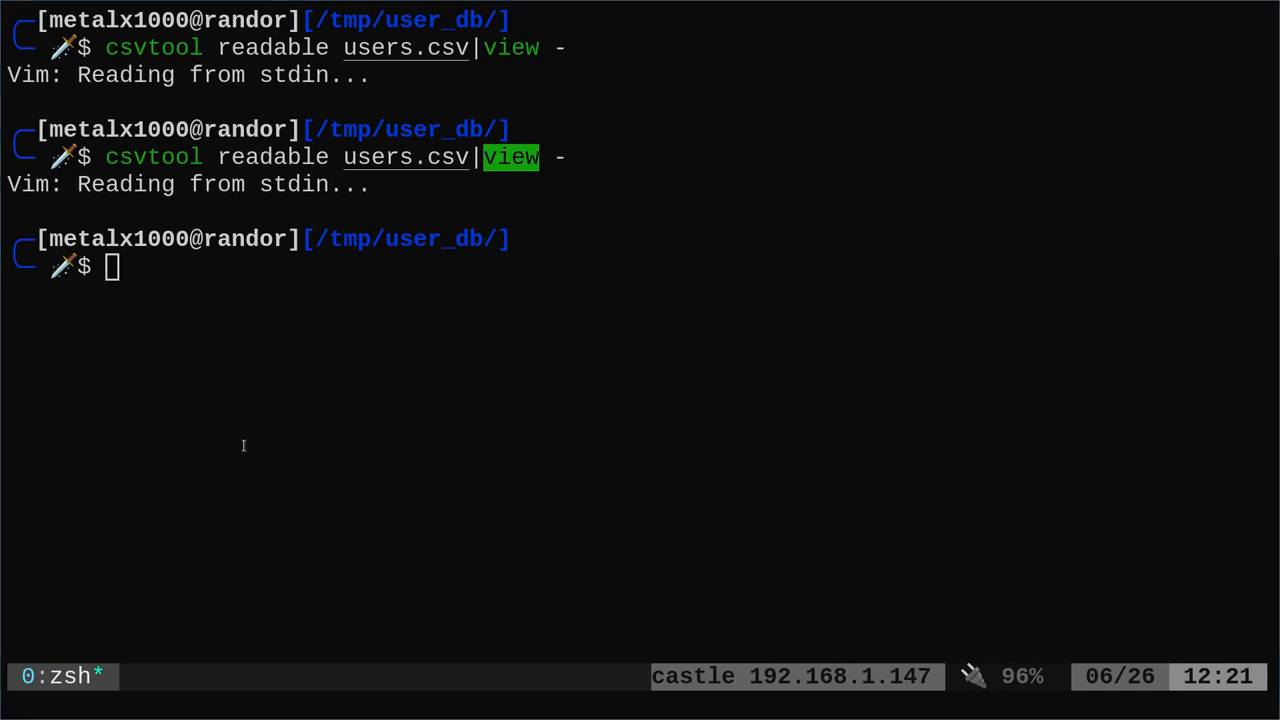
Open csvtool's readable users.csv output in Vim via <(csvtool readable users.csv).
text(vim <(csvtool readable users.csv))
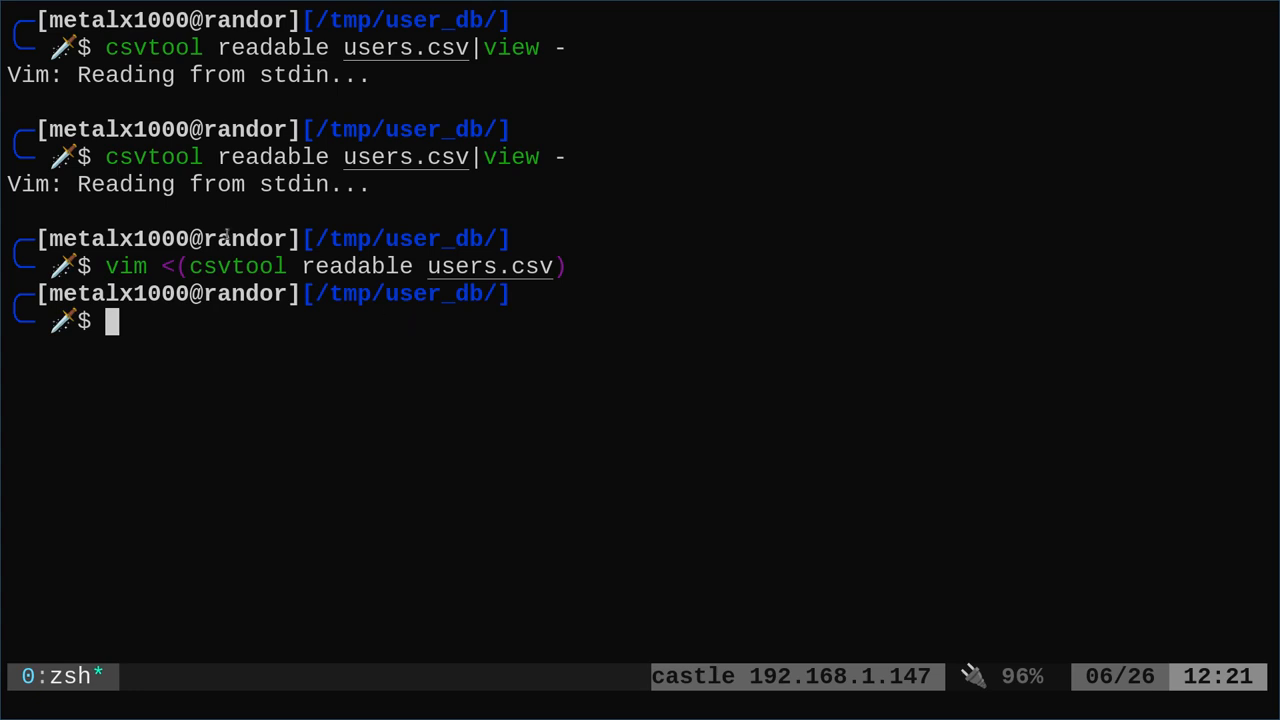
mouse_move(304, 258)
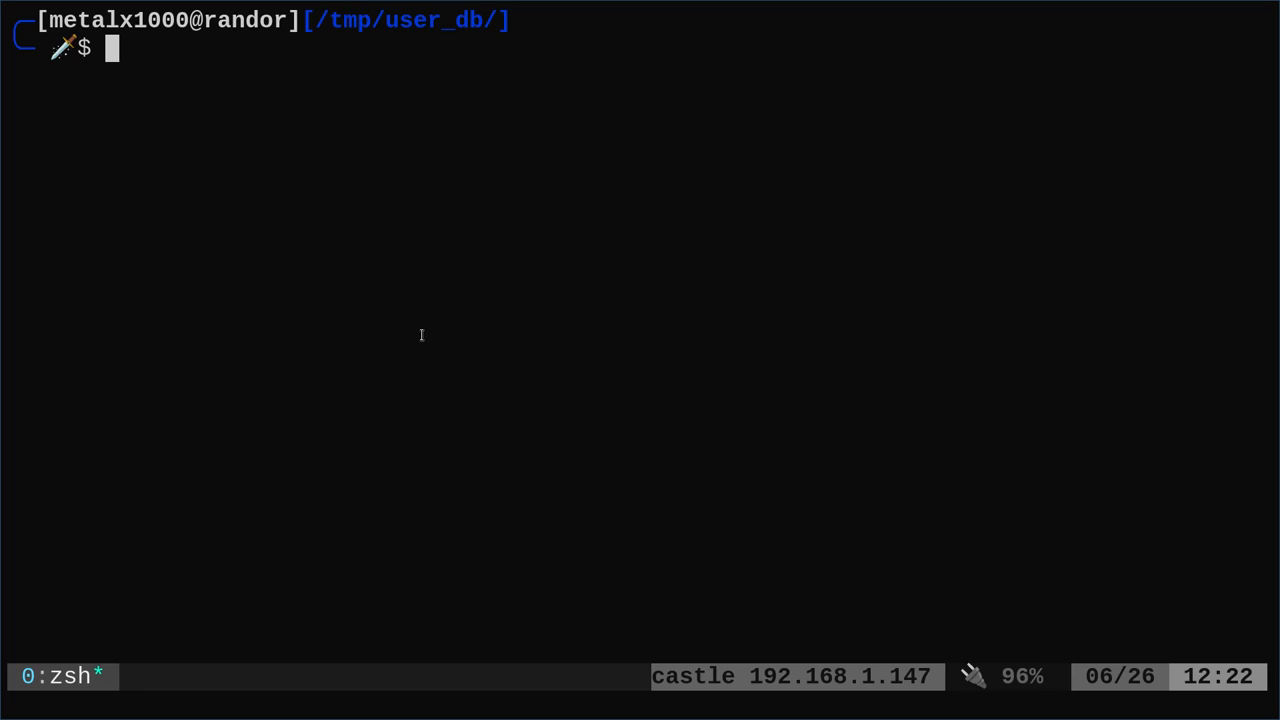
mouse_move(480, 402)
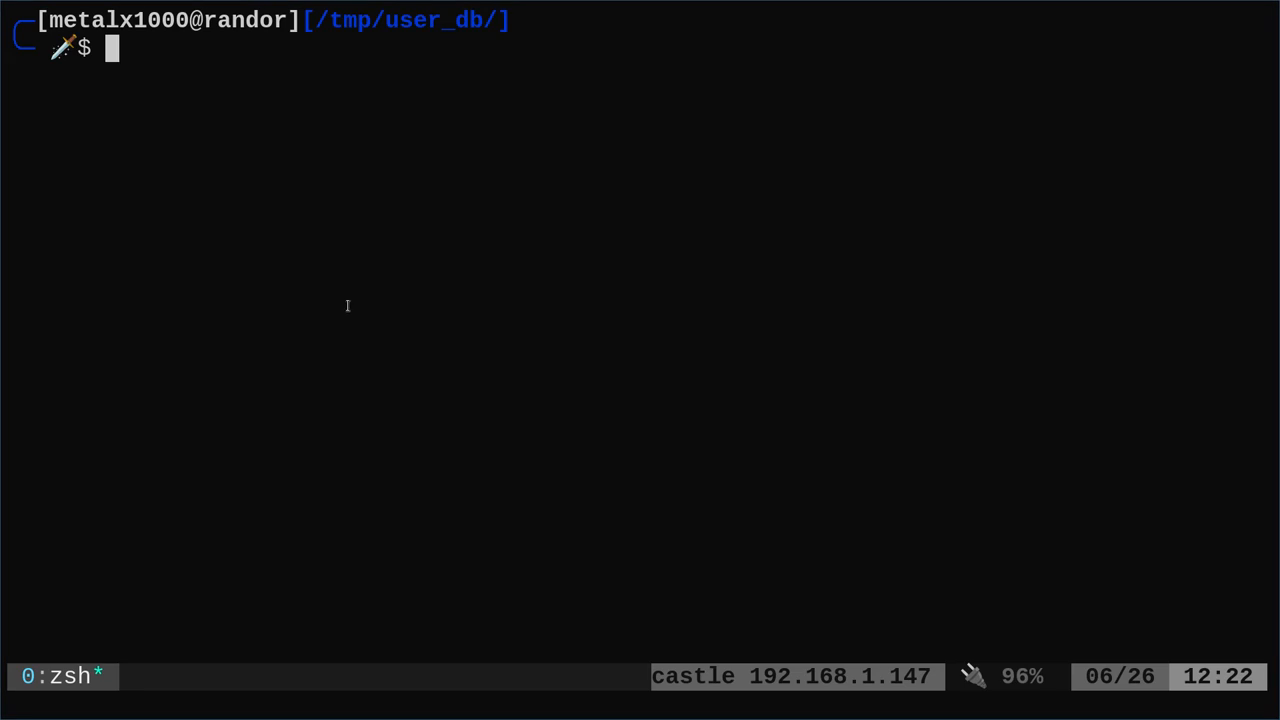
mouse_move(340, 314)
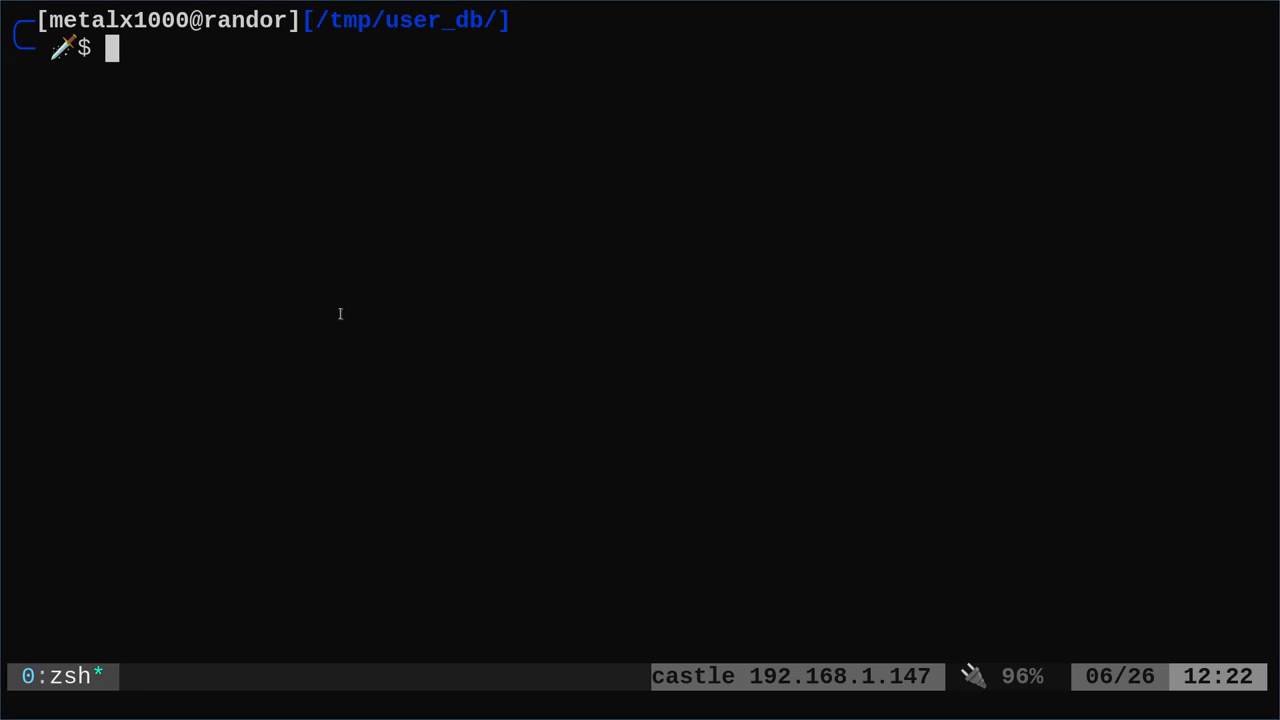
Install VisiData with apt, launch it on users.csv and navigate to a state cell for editing.
text(sudo apt install visidata)
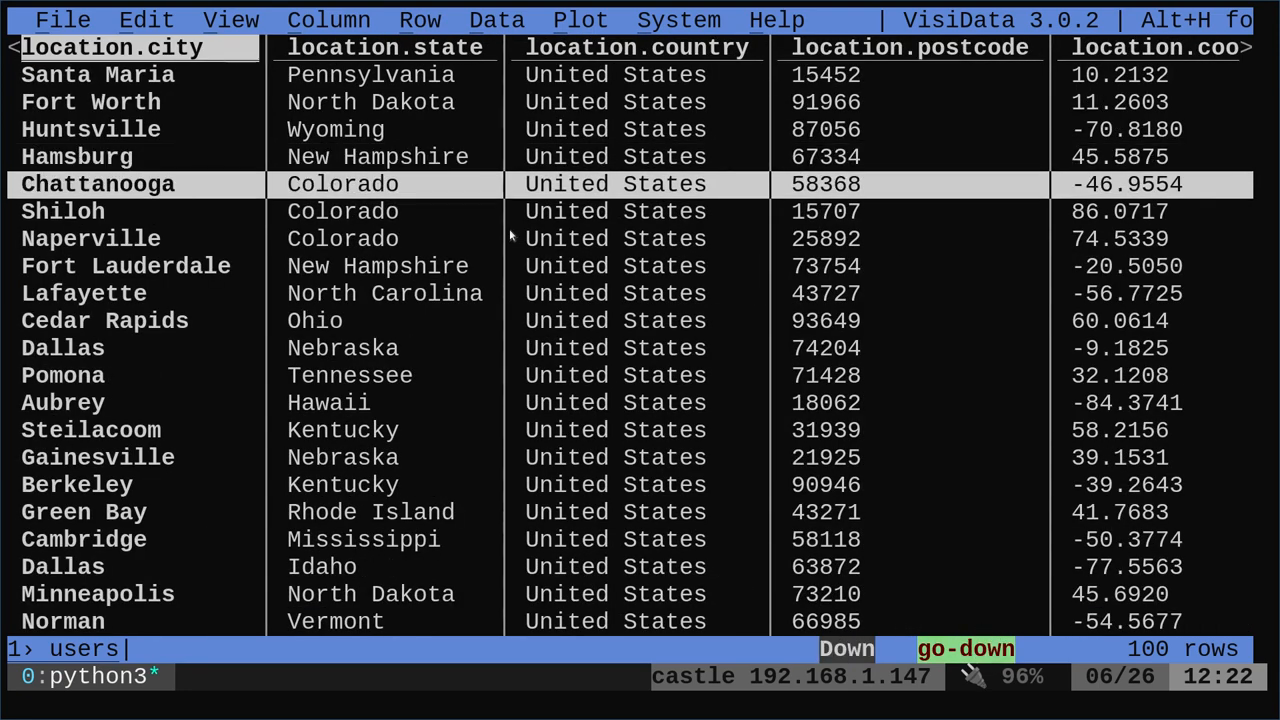
text(fgjkhsadgjkhdsfg)
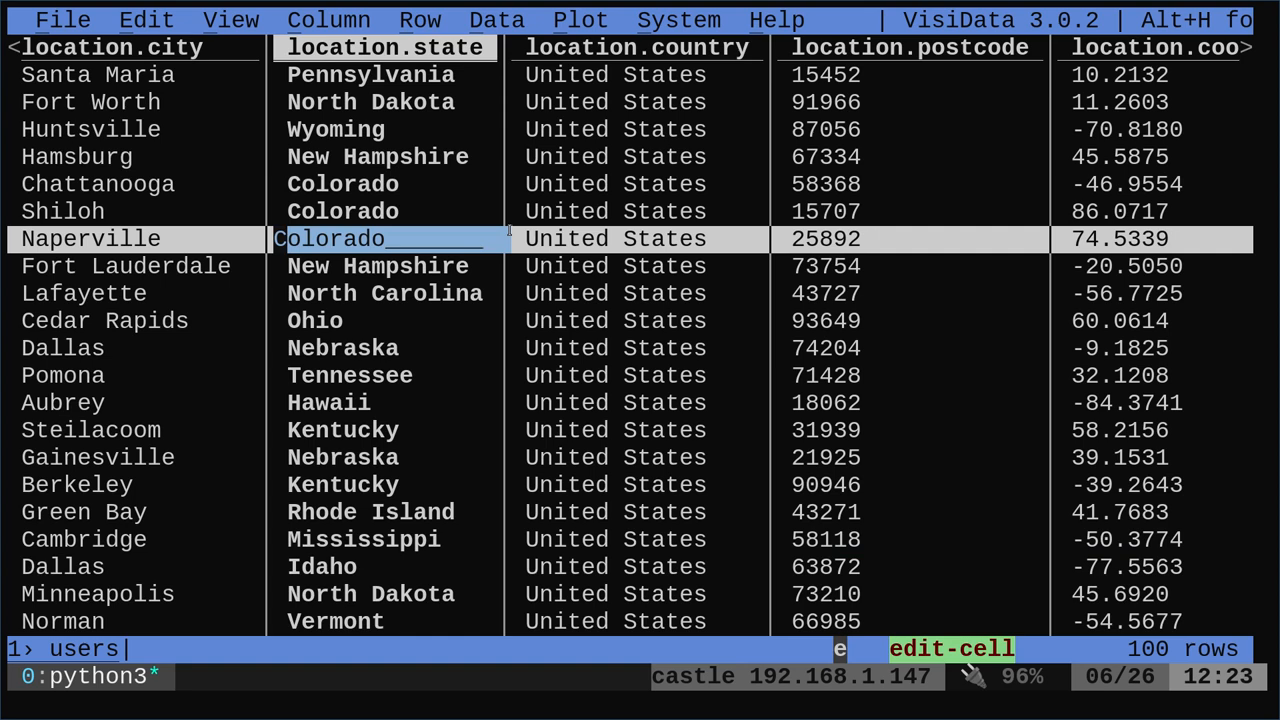
Cancel the Colorado cell edit and browse the Help menu to the VisiData manual page.
key(Escape)
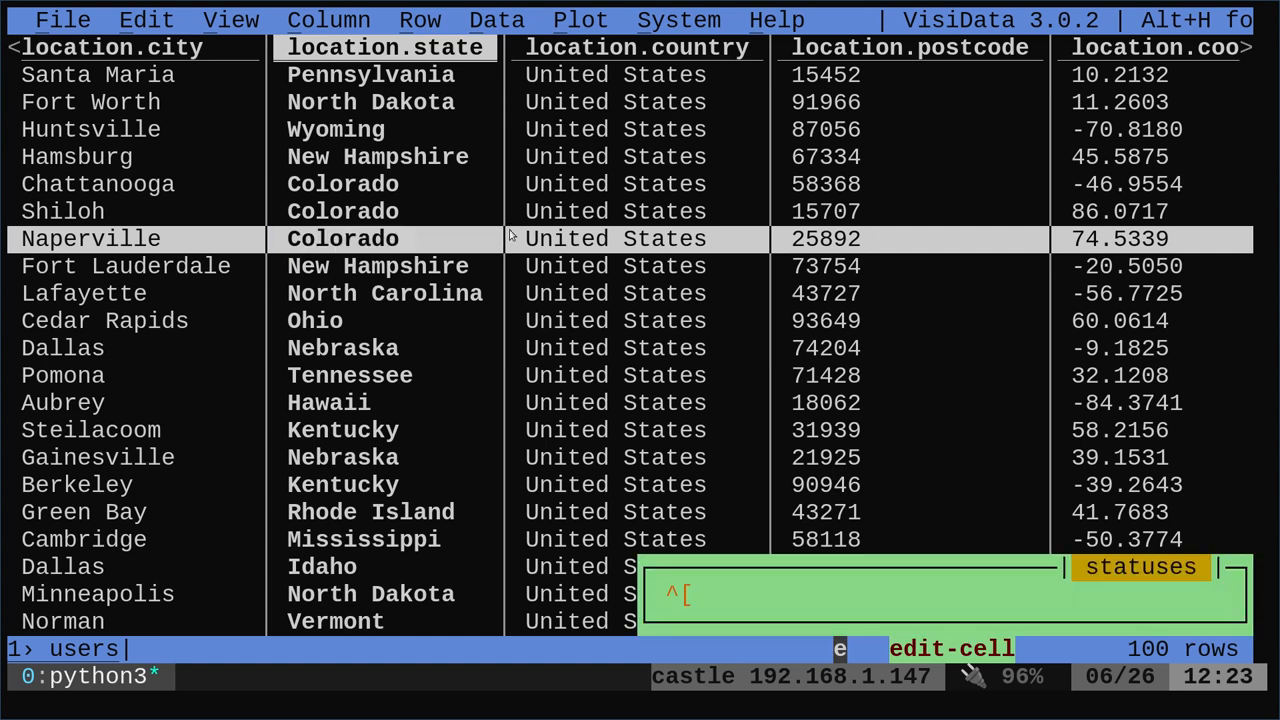
click(776, 20)
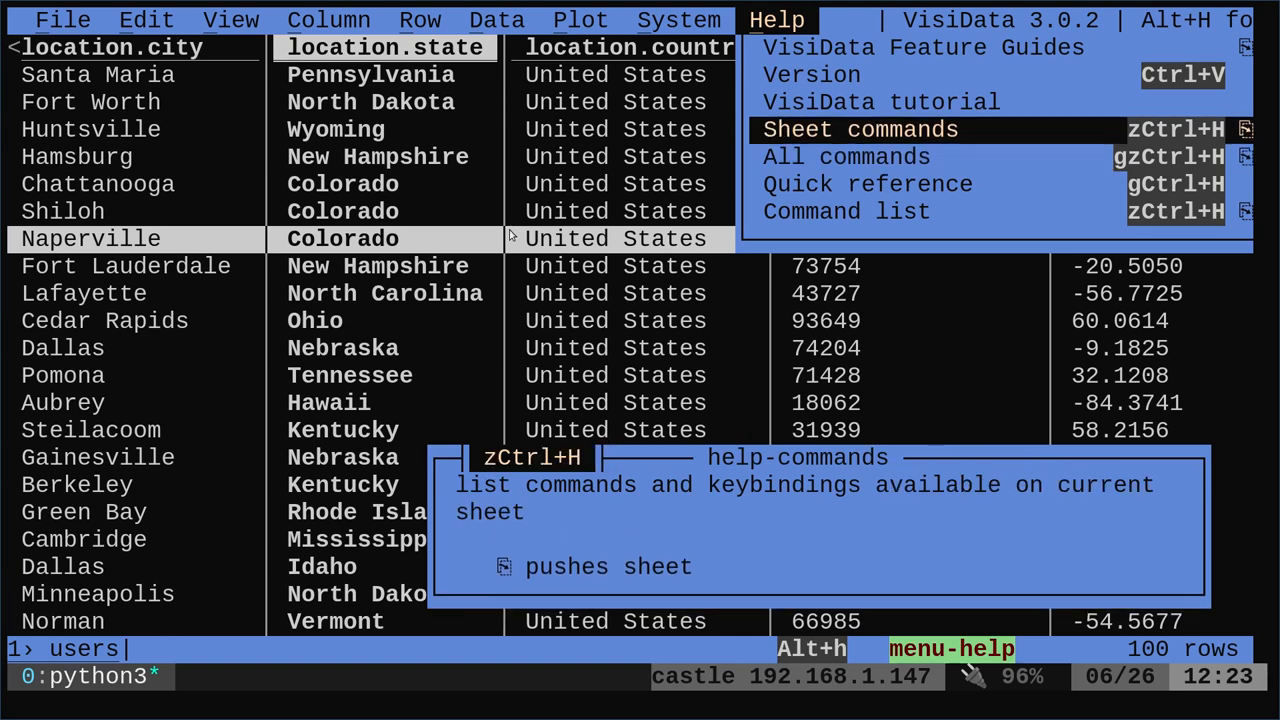
mouse_move(868, 184)
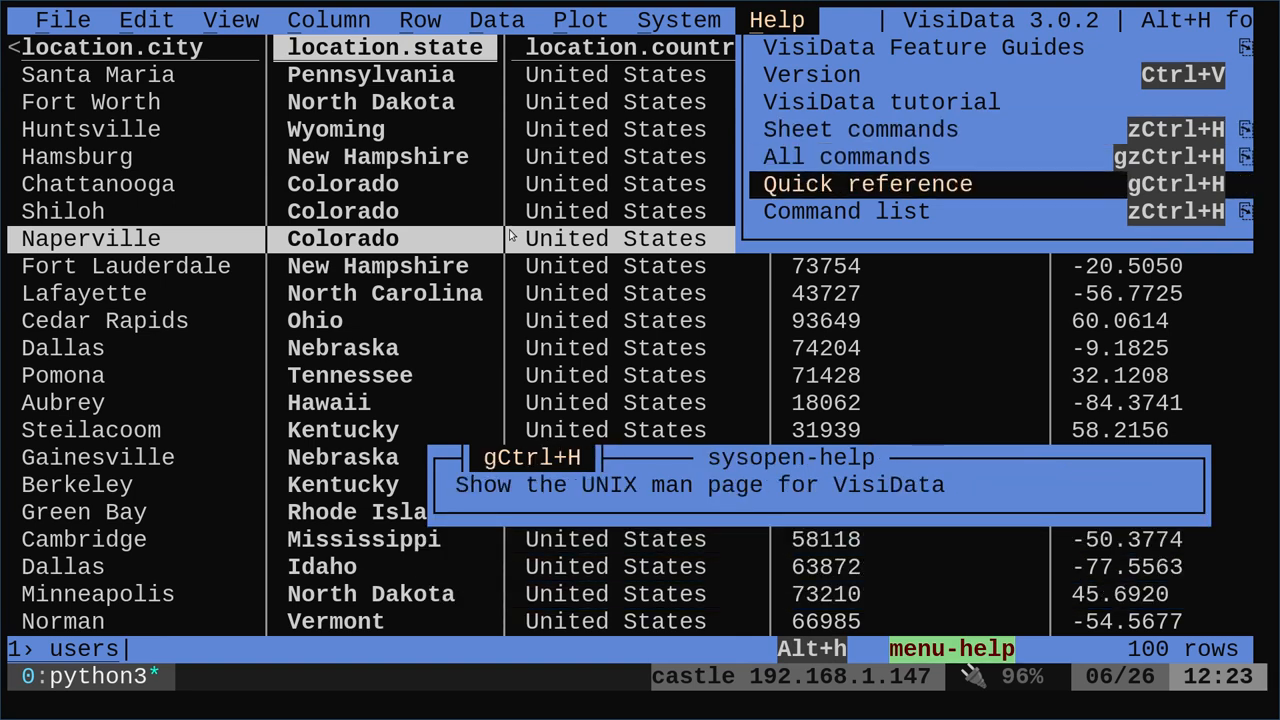
click(866, 184)
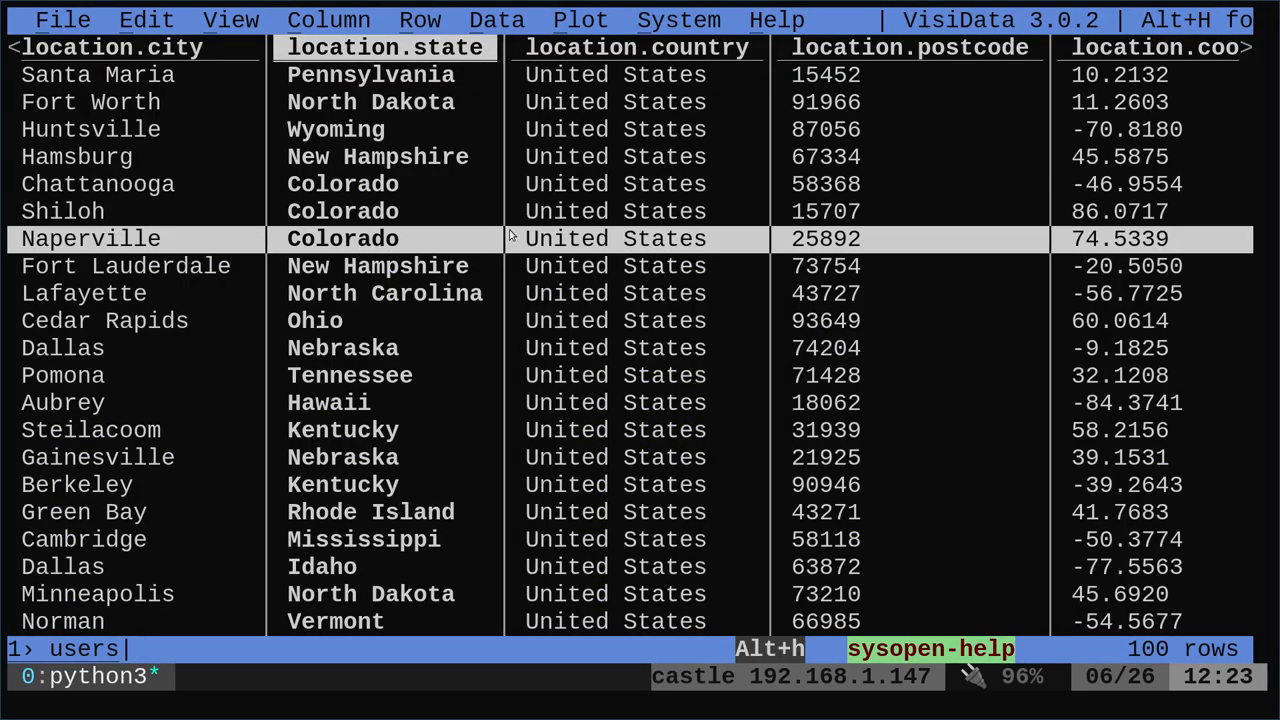
click(776, 20)
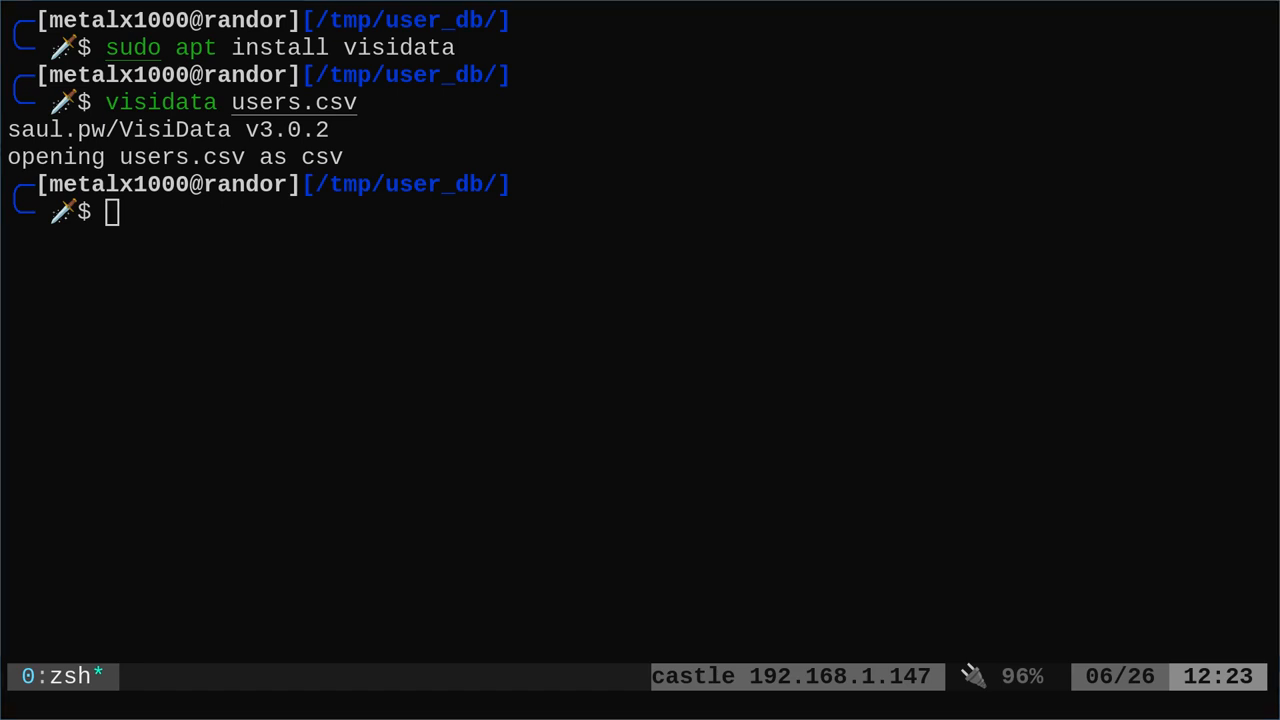
mouse_move(368, 322)
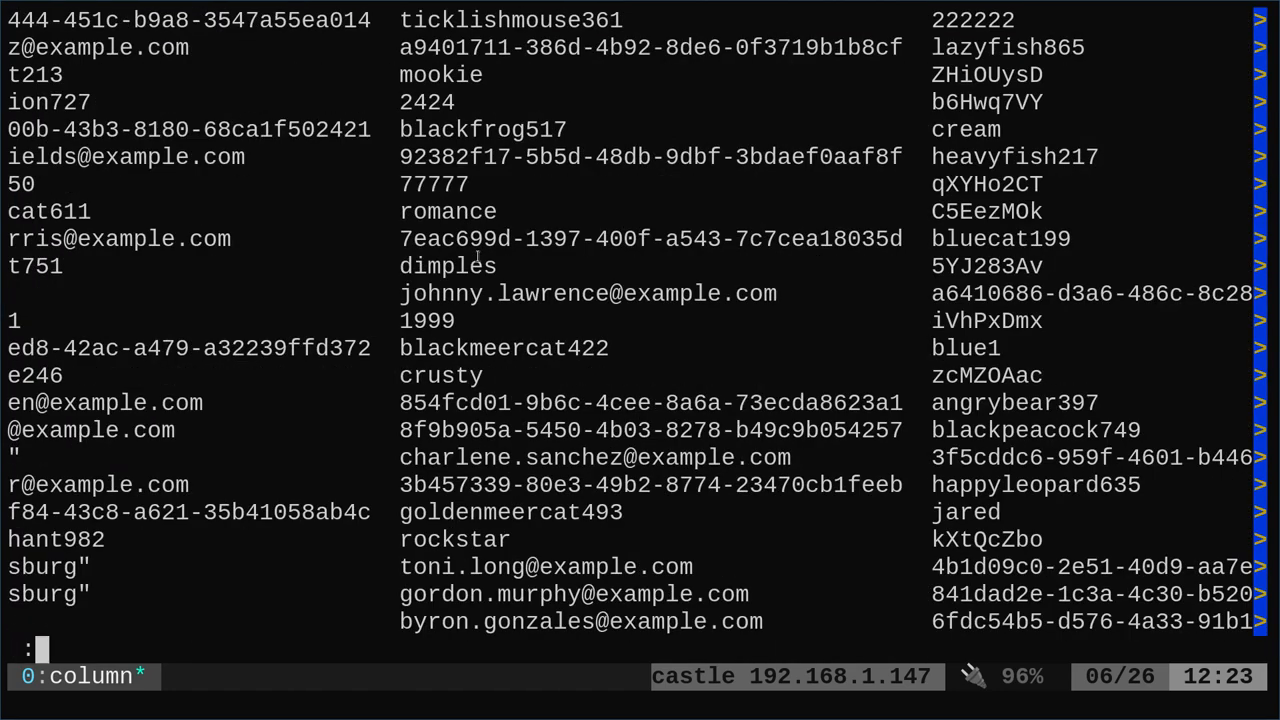
Close the column | less -S view of the CSV and return to the prompt.
key(q)
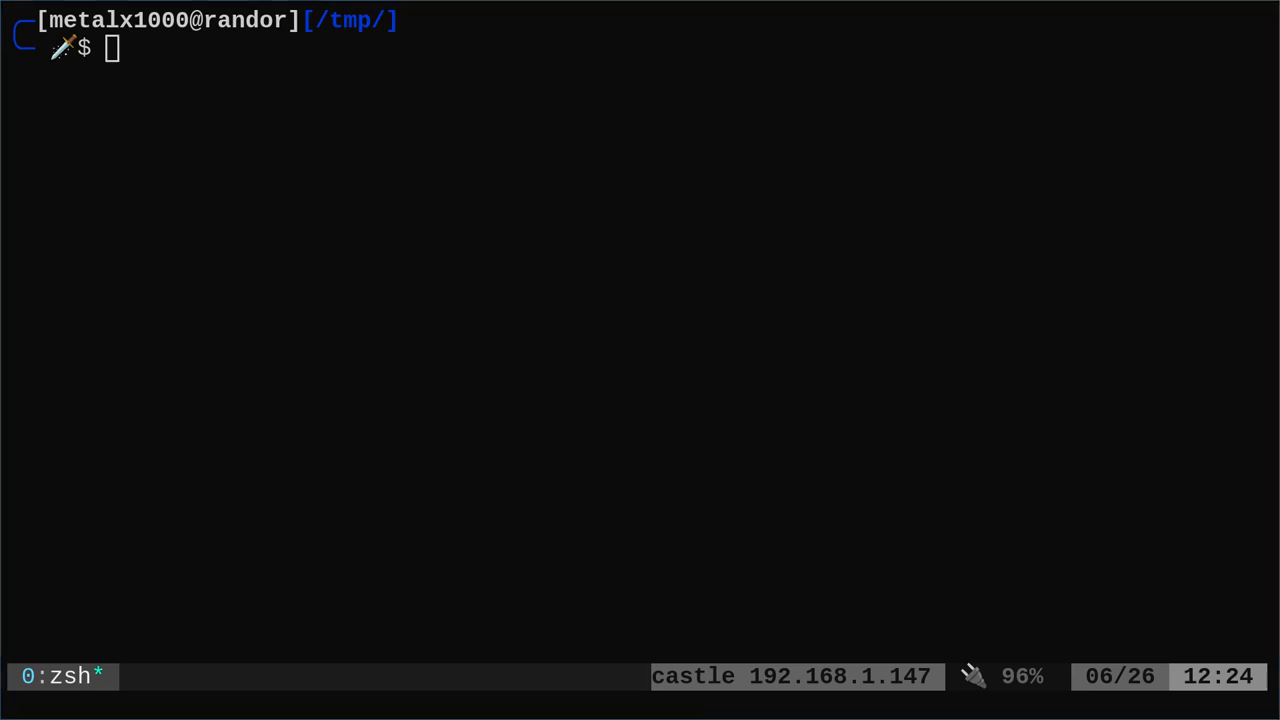
mouse_move(594, 232)
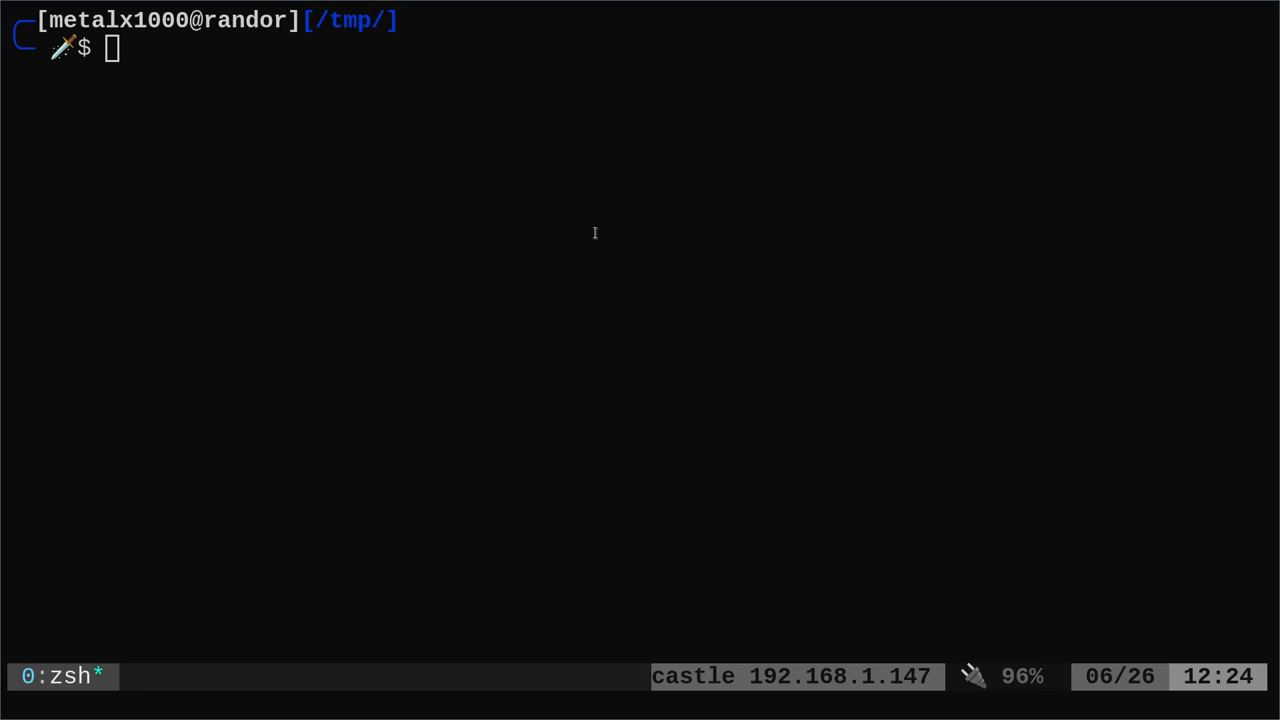
text(https://pastebin.com/bvpiR0iW)
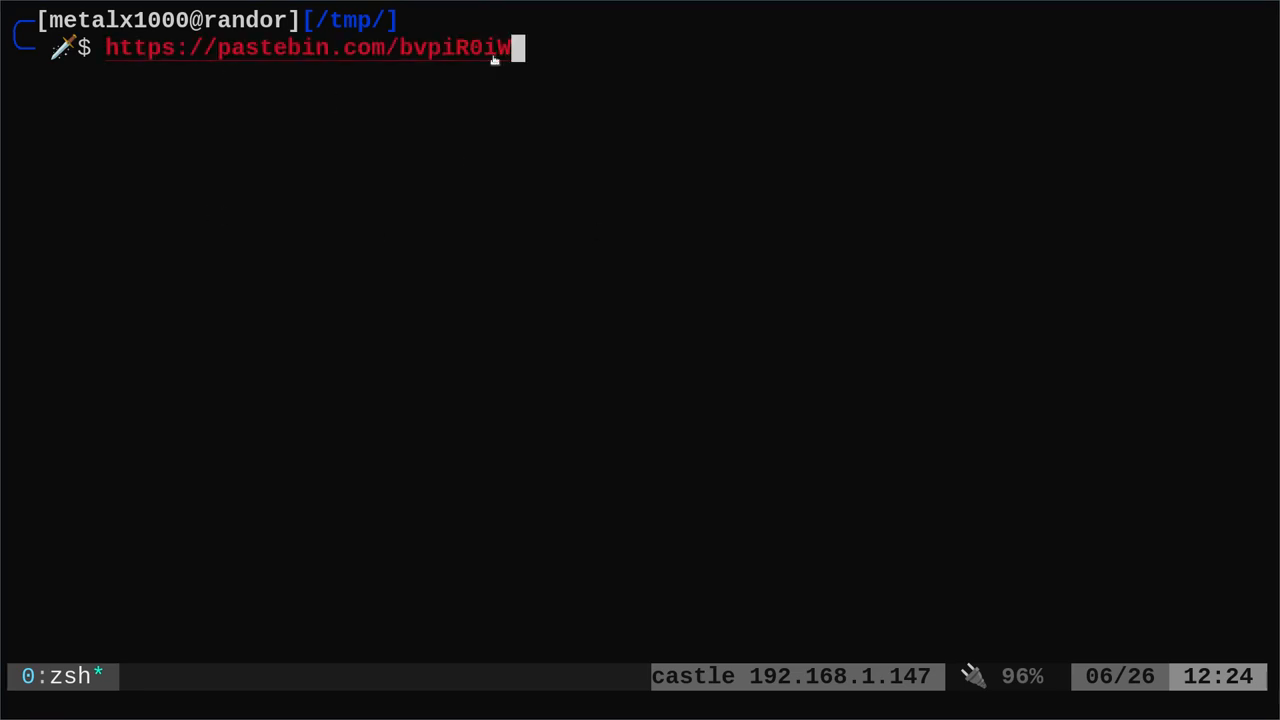
mouse_move(584, 250)
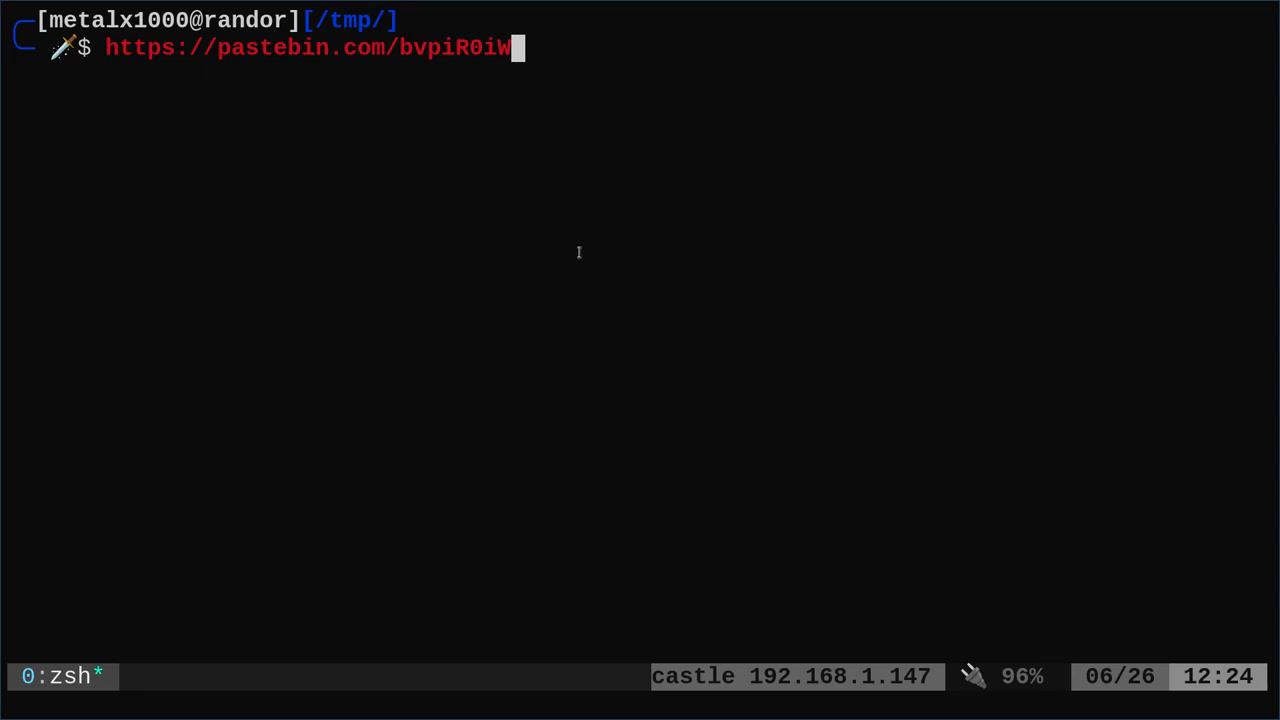
mouse_move(576, 252)
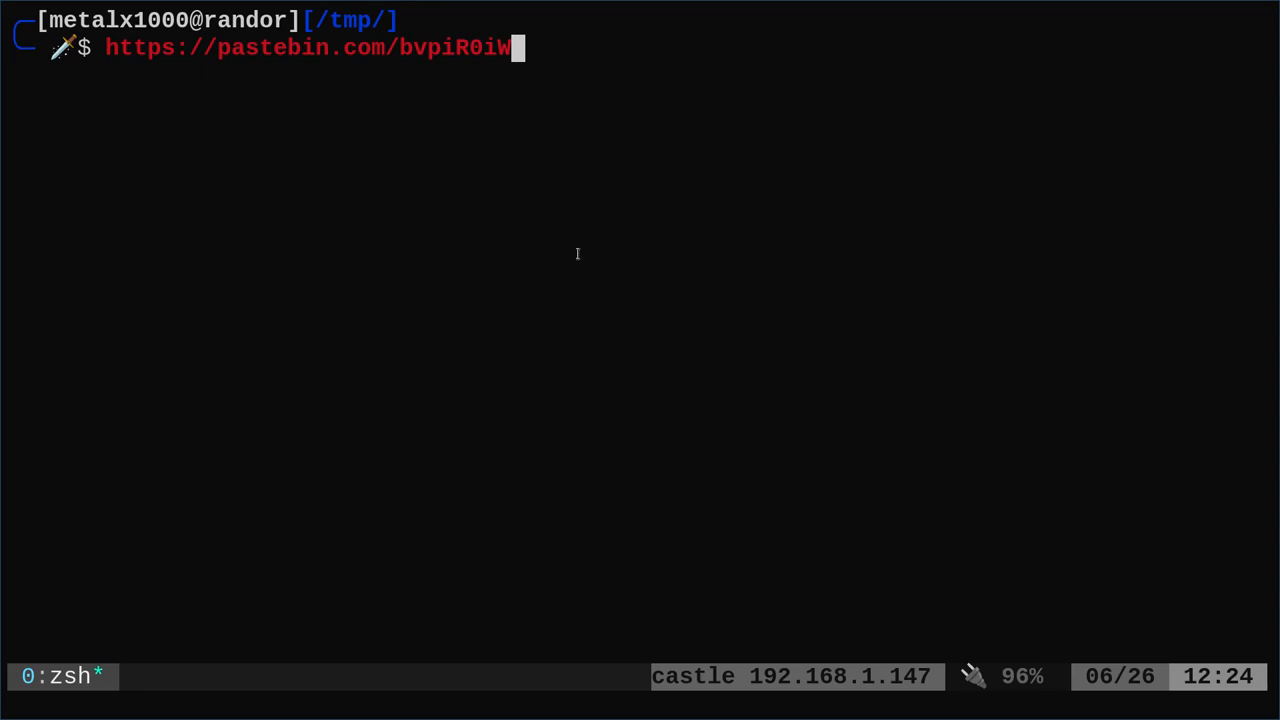
mouse_move(742, 302)
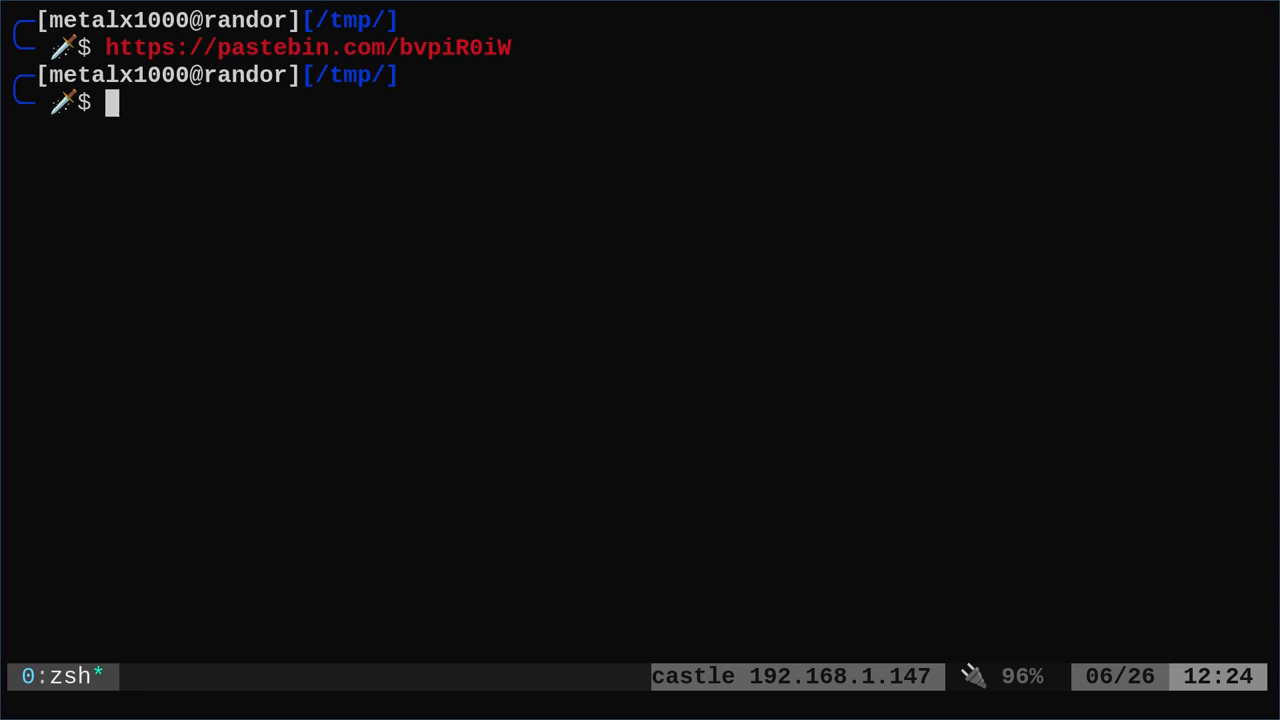
mouse_move(972, 454)
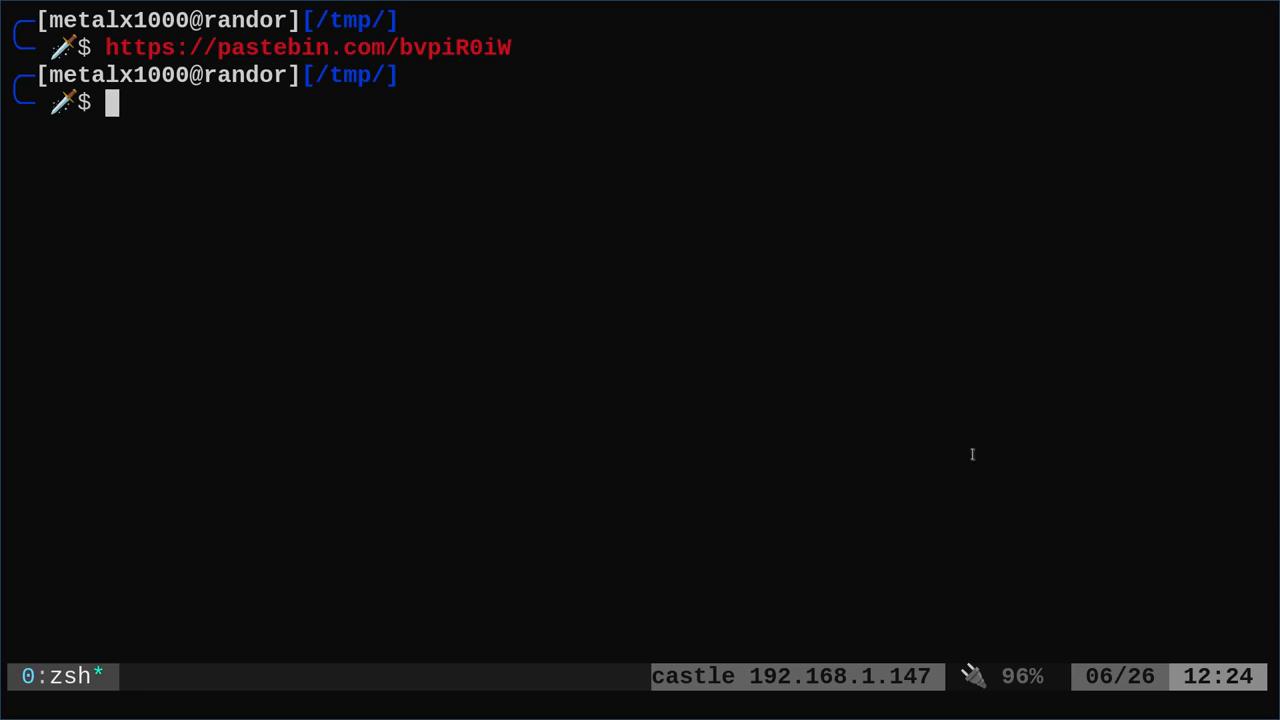